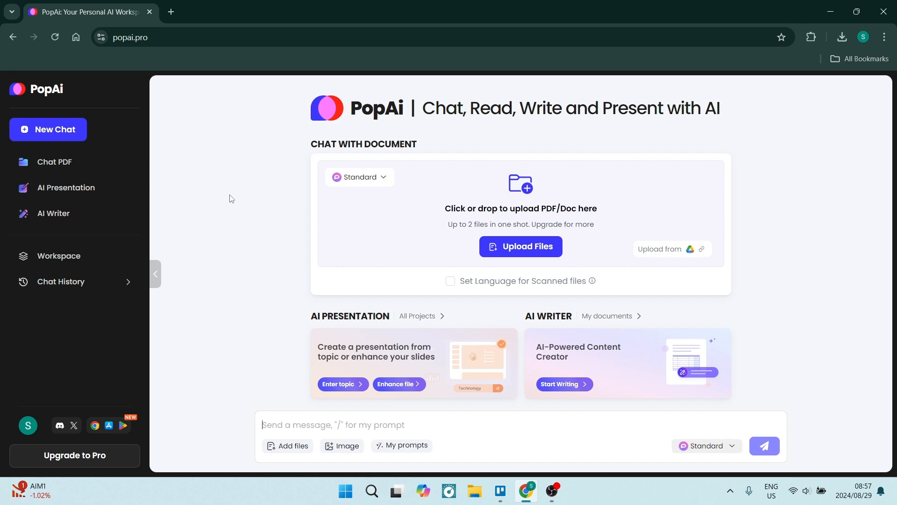
{"action": "mouse_move", "coordinate": [258, 189]}
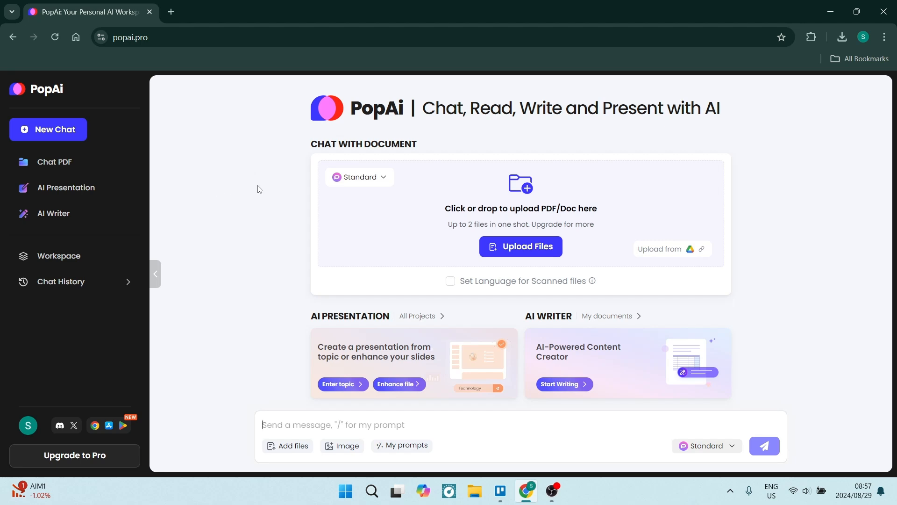
{"action": "mouse_move", "coordinate": [278, 196]}
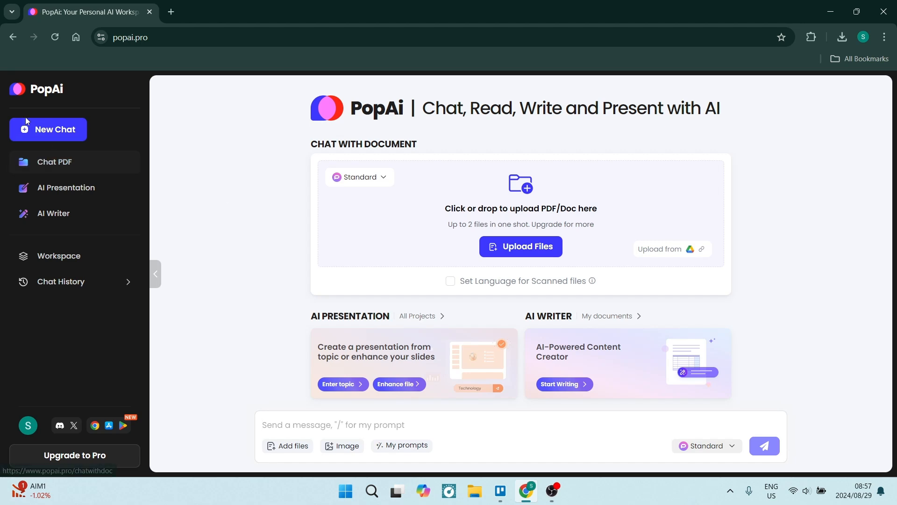
{"action": "mouse_move", "coordinate": [657, 87]}
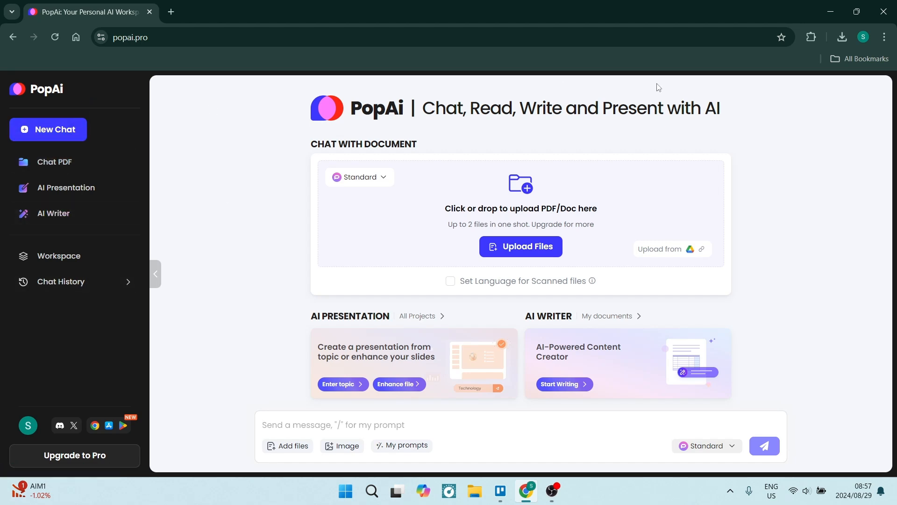
{"action": "mouse_move", "coordinate": [259, 228]}
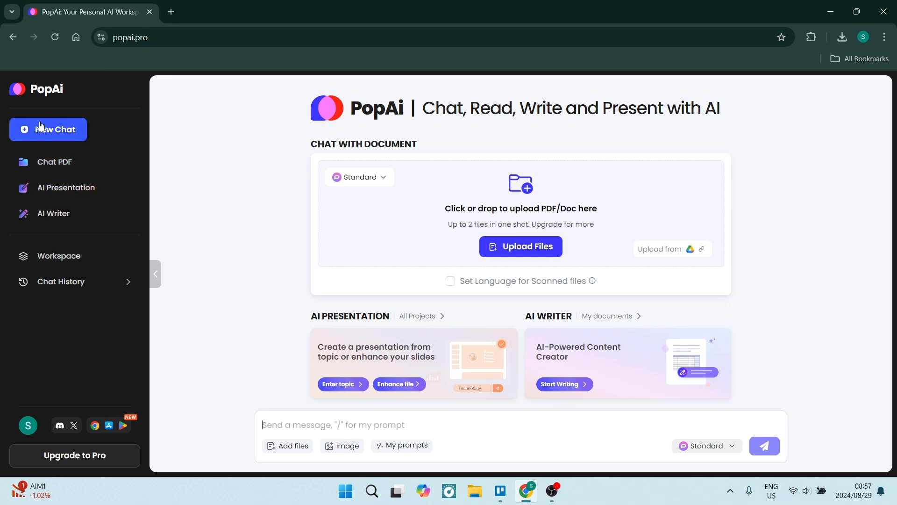
{"action": "mouse_move", "coordinate": [252, 392]}
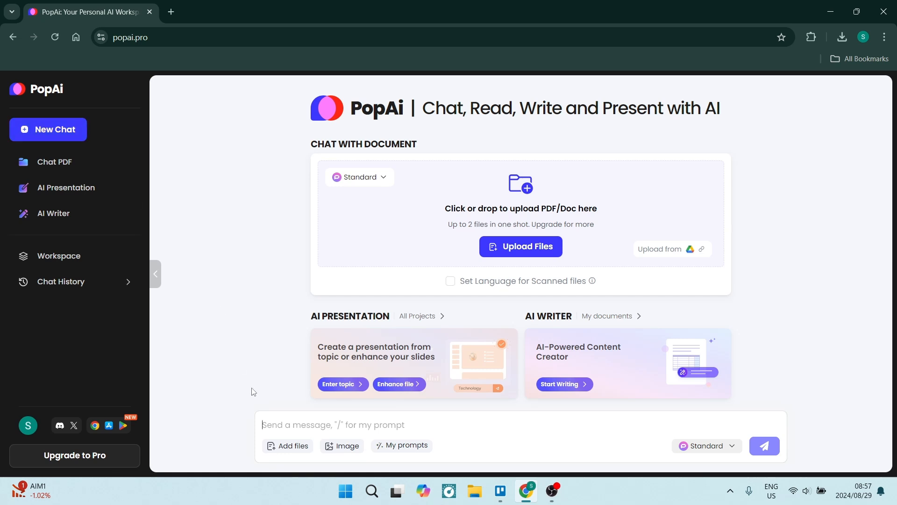
{"action": "mouse_move", "coordinate": [642, 308]}
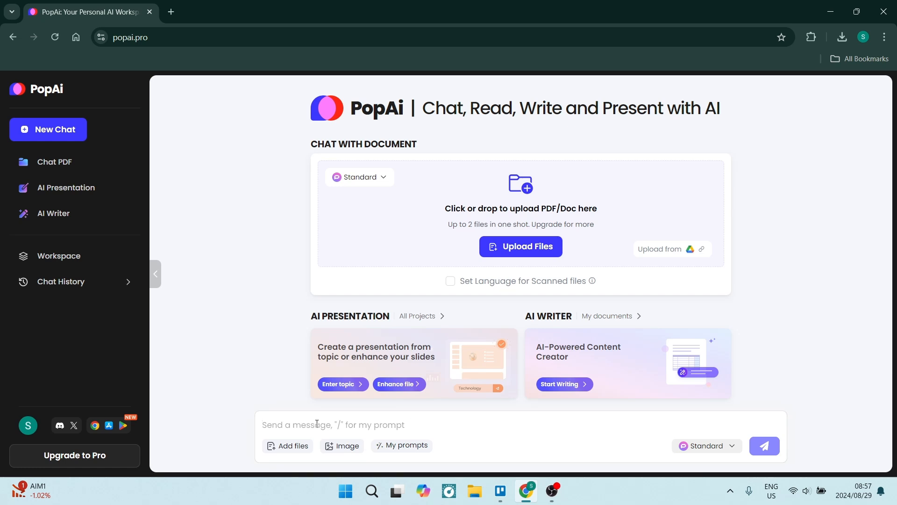
{"action": "mouse_move", "coordinate": [293, 445]}
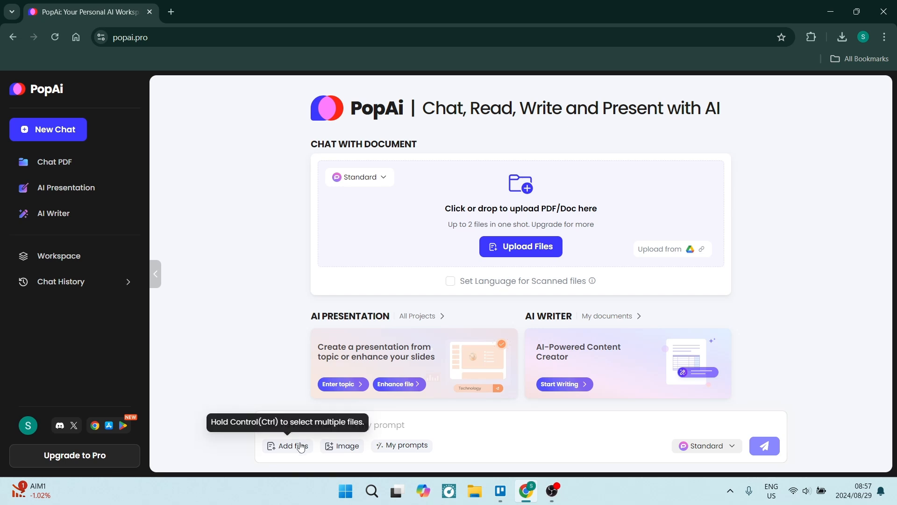
{"action": "mouse_move", "coordinate": [347, 445]}
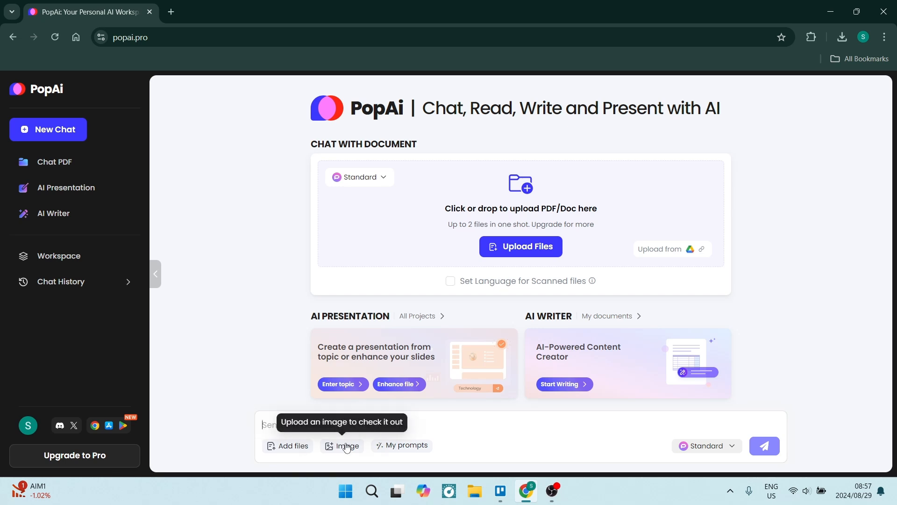
{"action": "mouse_move", "coordinate": [408, 445]}
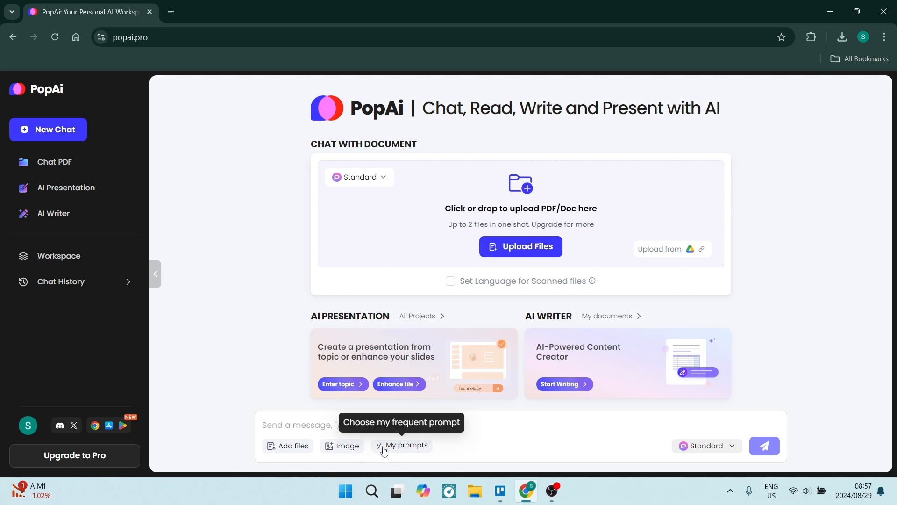
Attach the skeleton illustration from the GlowSend folder to a new chat
{"action": "left_click", "coordinate": [704, 446]}
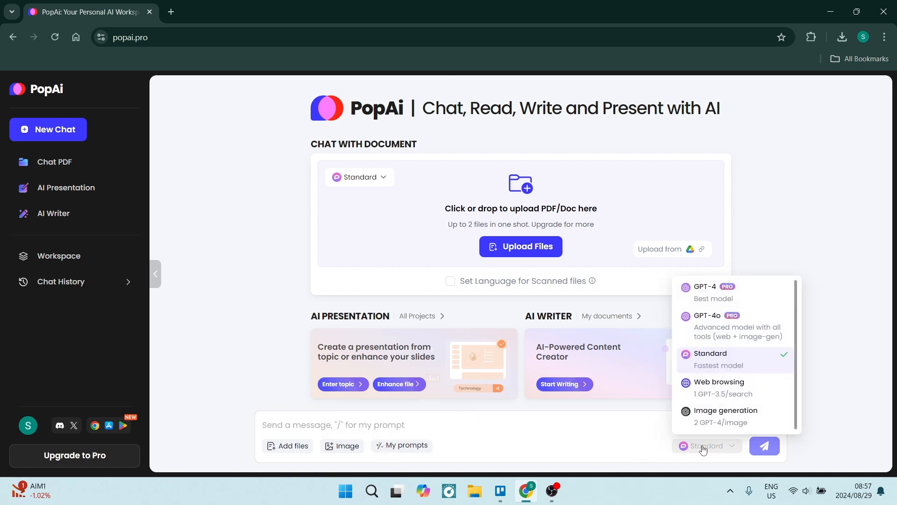
{"action": "mouse_move", "coordinate": [687, 309]}
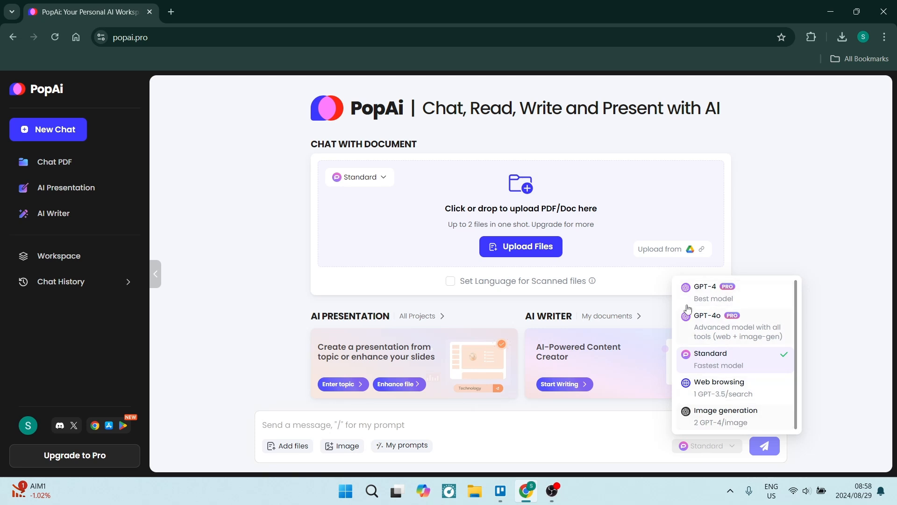
{"action": "mouse_move", "coordinate": [715, 389]}
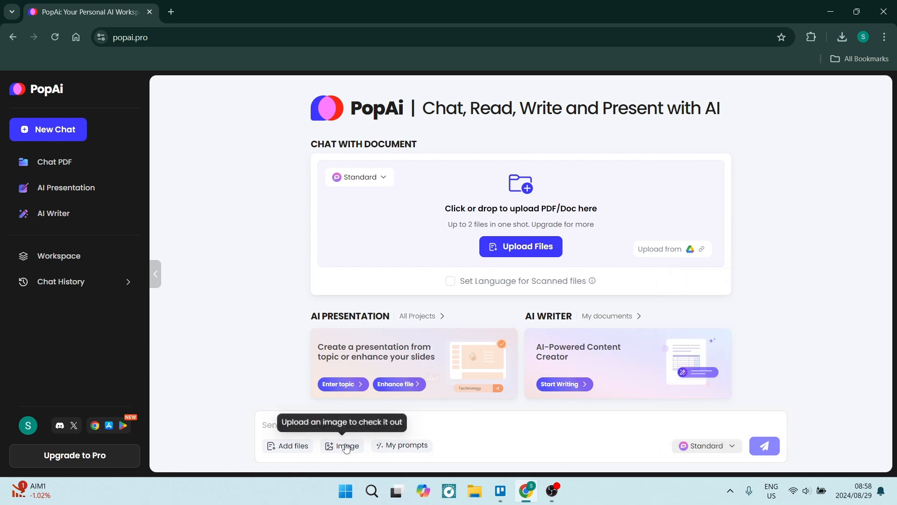
{"action": "left_click", "coordinate": [345, 445]}
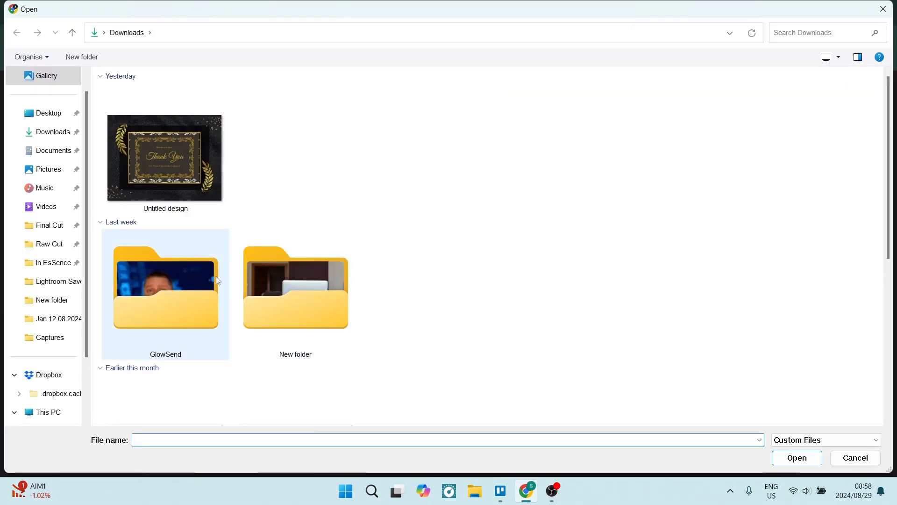
{"action": "double_click", "coordinate": [295, 289]}
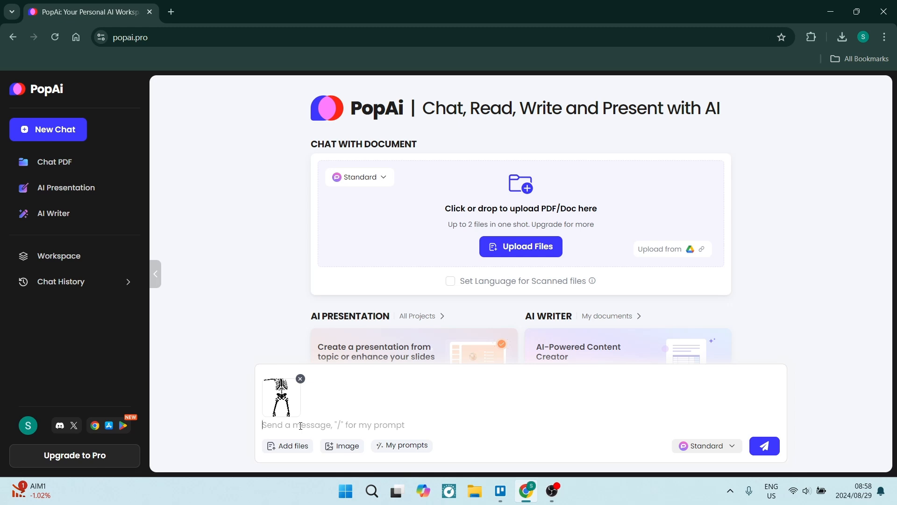
Ask 'what is in this image?' about the attached skeleton picture
{"action": "type", "text": "what is in"}
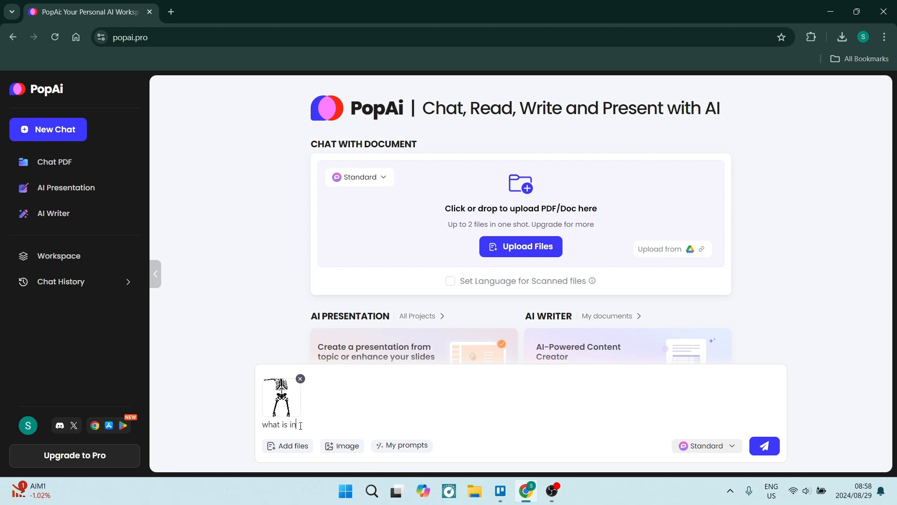
{"action": "key", "text": "ctrl+a"}
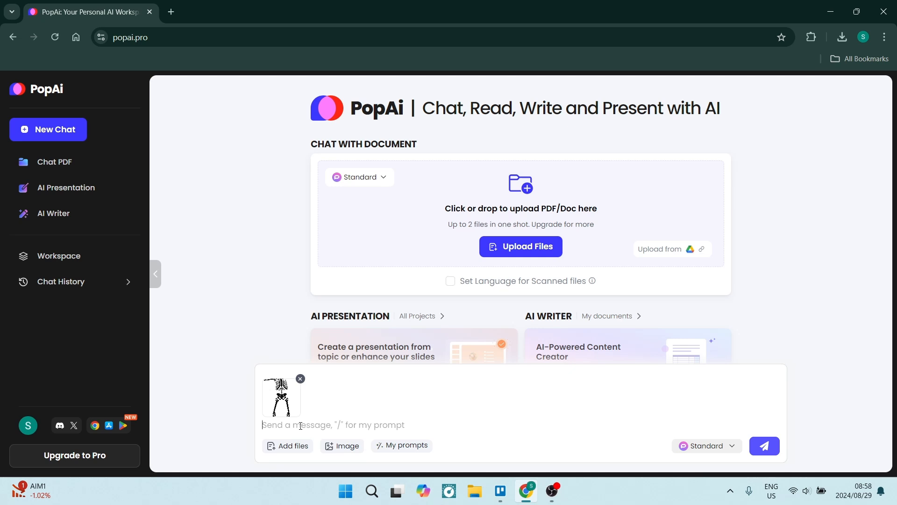
{"action": "left_click", "coordinate": [763, 445]}
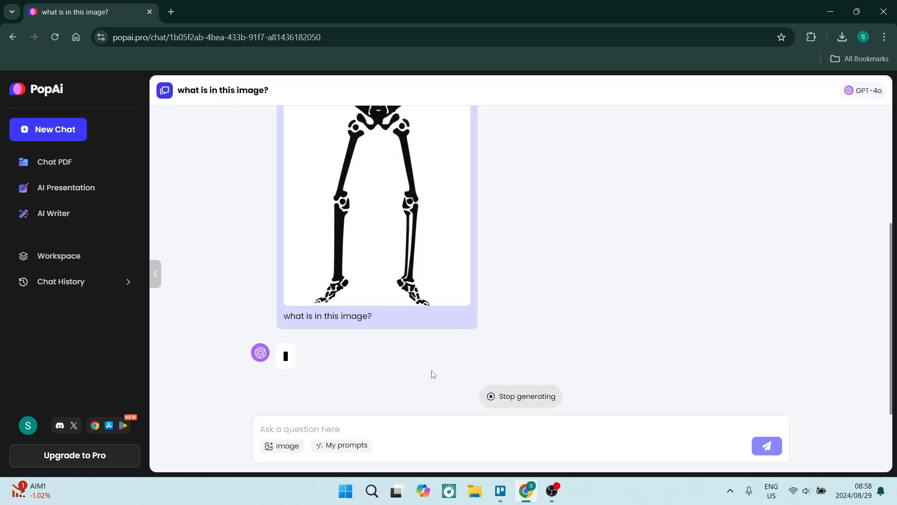
{"action": "mouse_move", "coordinate": [402, 339]}
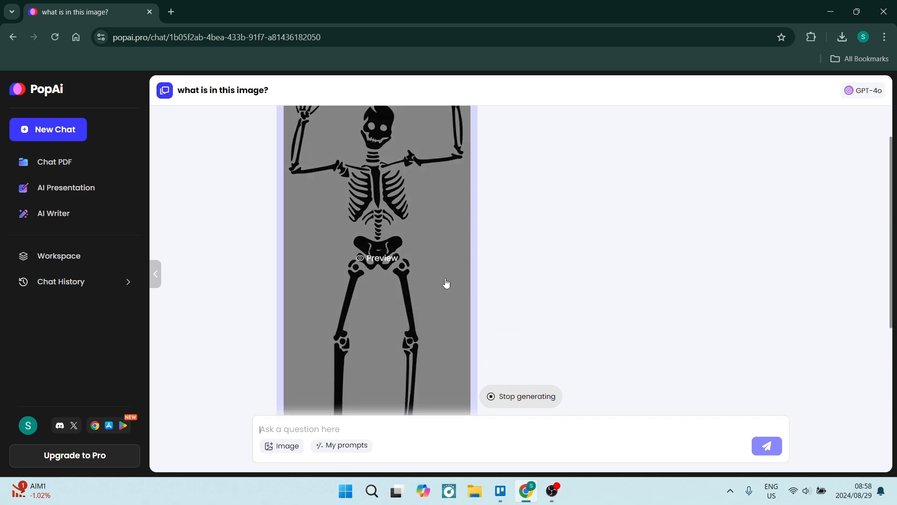
Review the answer describing a black-and-white skeleton illustration with raised arms
{"action": "scroll", "scroll_direction": "down", "scroll_amount": 3}
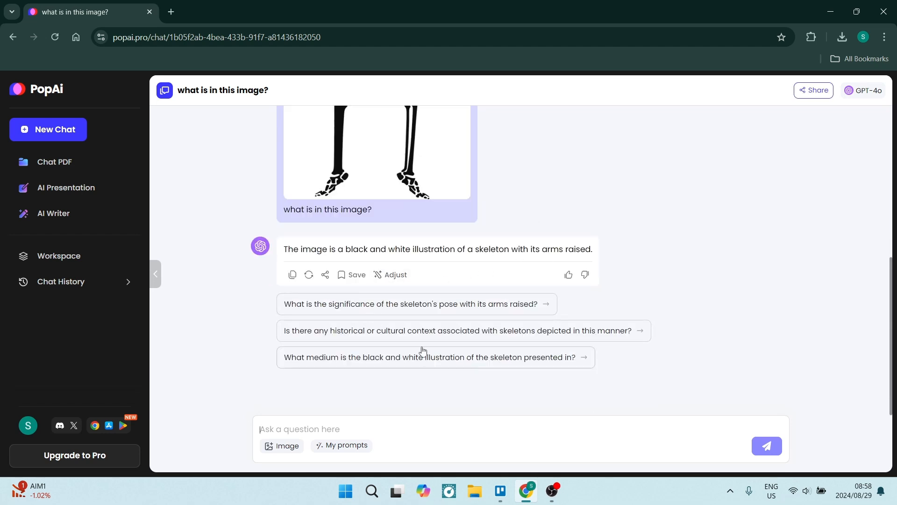
{"action": "mouse_move", "coordinate": [287, 384]}
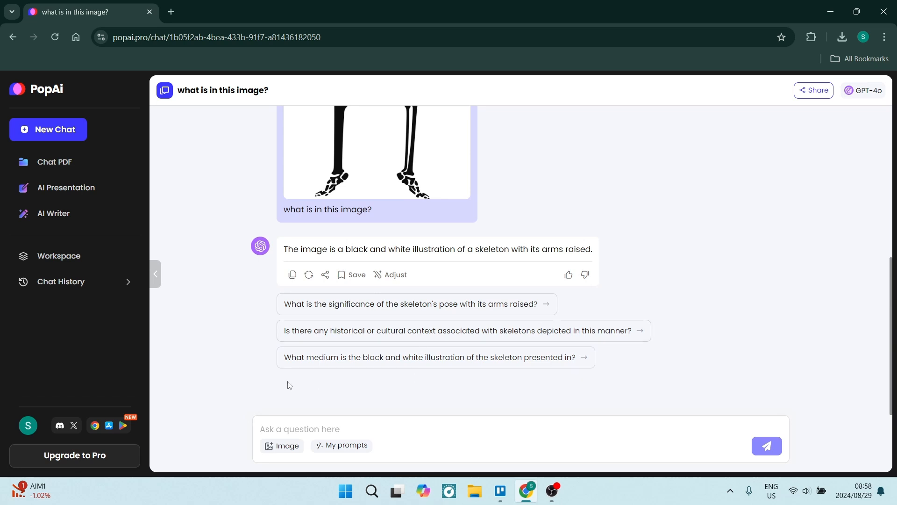
{"action": "scroll", "scroll_direction": "up", "scroll_amount": 3}
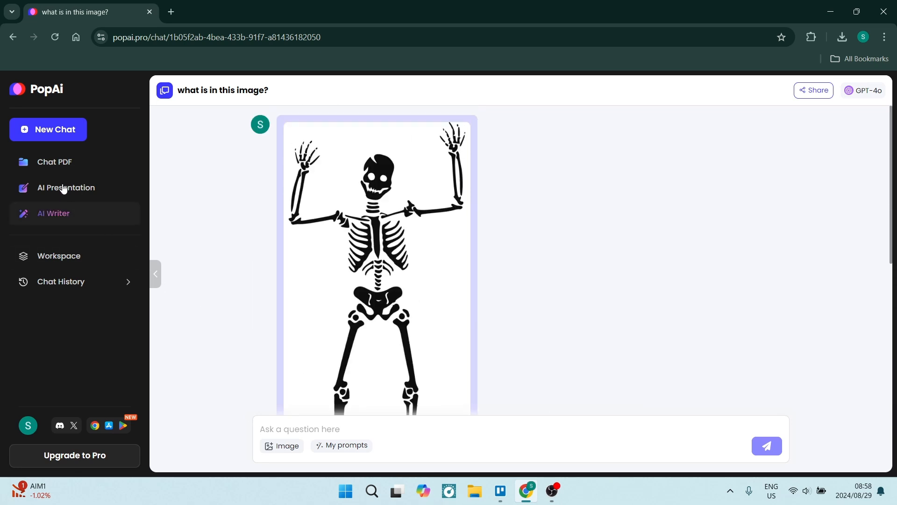
Upload the Nikon PDF Manual from Downloads into a new document chat
{"action": "left_click", "coordinate": [54, 162]}
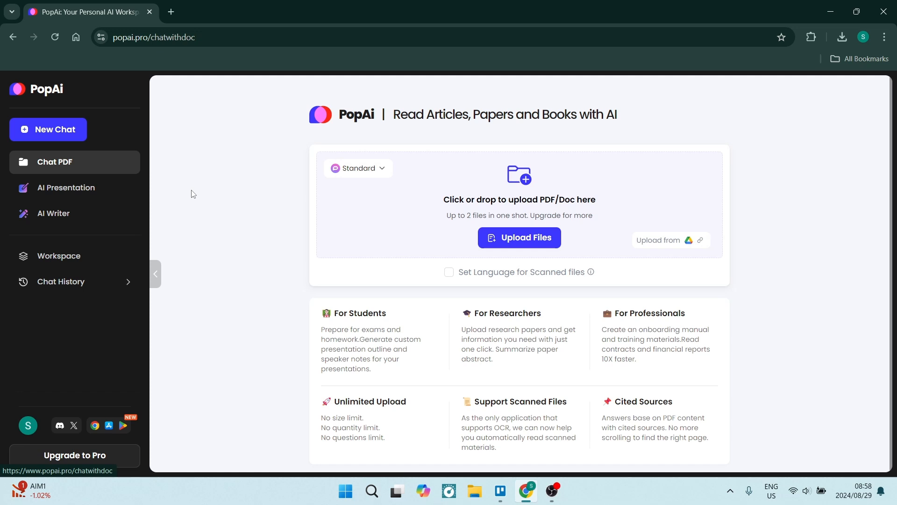
{"action": "mouse_move", "coordinate": [518, 238]}
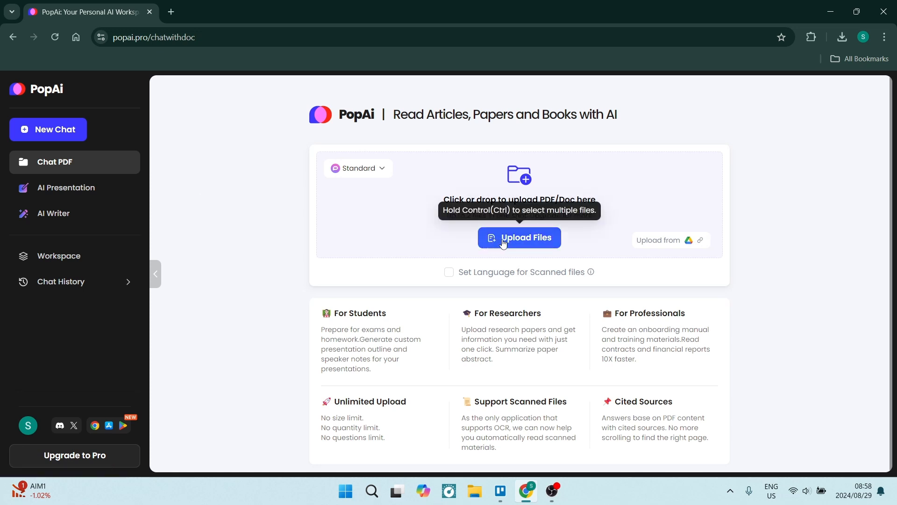
{"action": "left_click", "coordinate": [518, 238]}
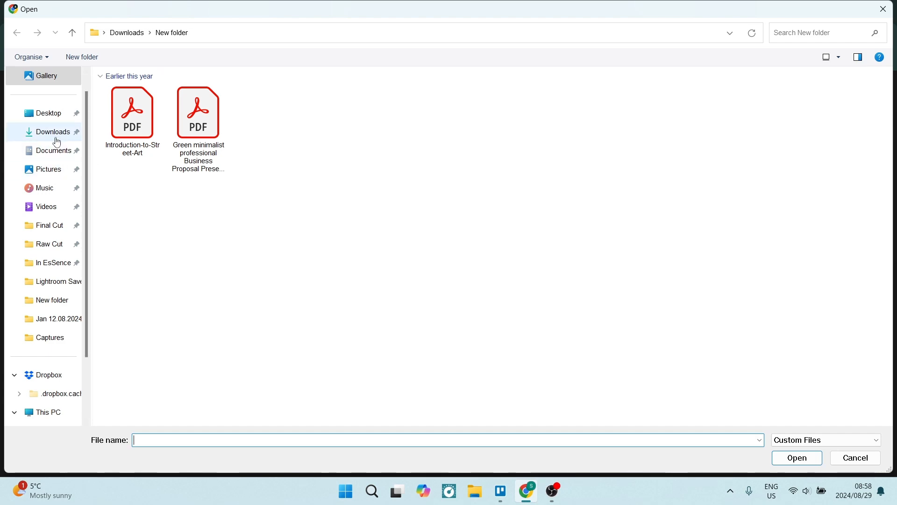
{"action": "left_click", "coordinate": [52, 131]}
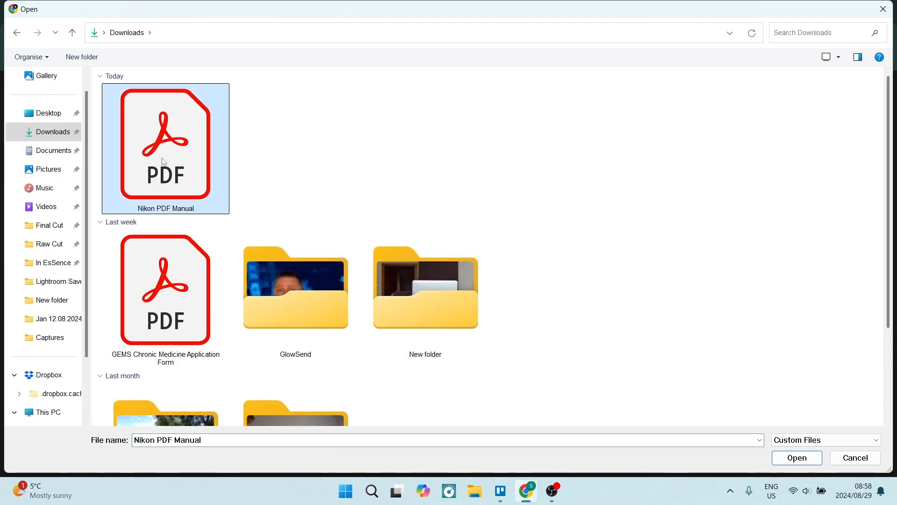
{"action": "left_click", "coordinate": [796, 457]}
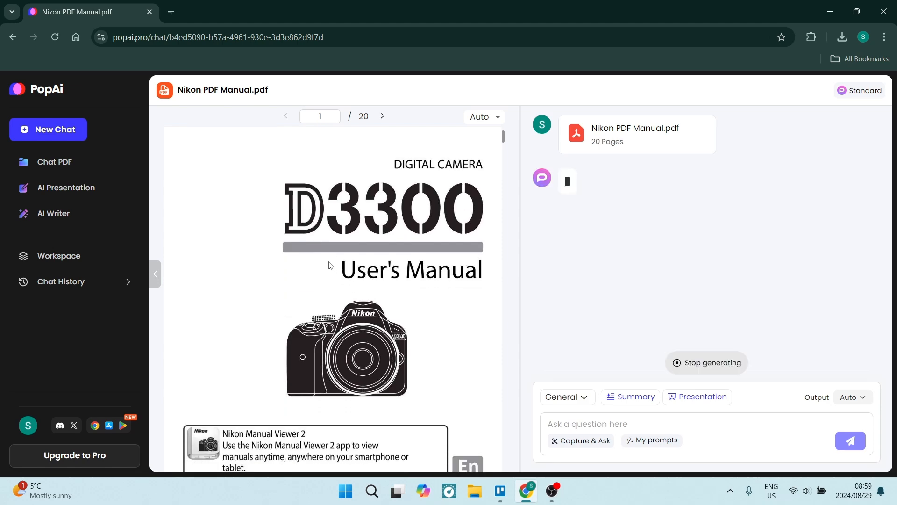
Browse the Nikon D3300 manual pages and return to the first page
{"action": "scroll", "scroll_direction": "down", "scroll_amount": 3}
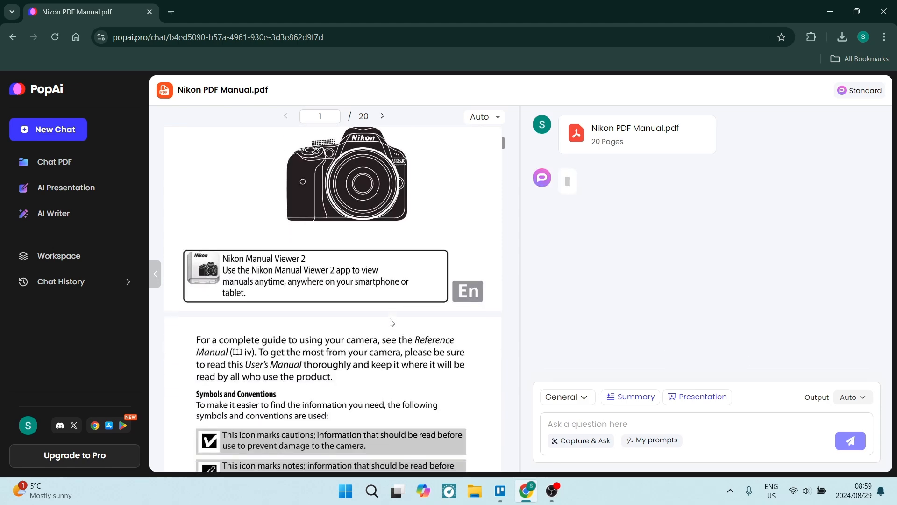
{"action": "scroll", "scroll_direction": "up", "scroll_amount": 3}
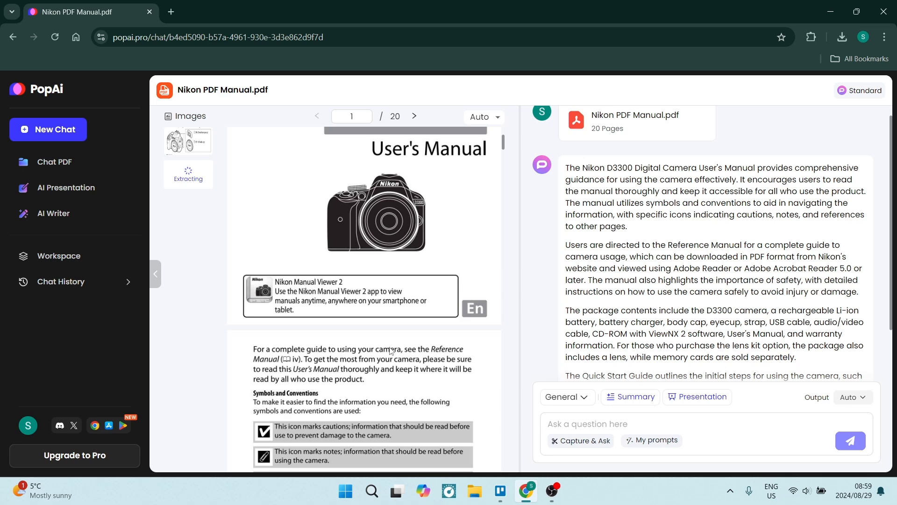
{"action": "mouse_move", "coordinate": [624, 358]}
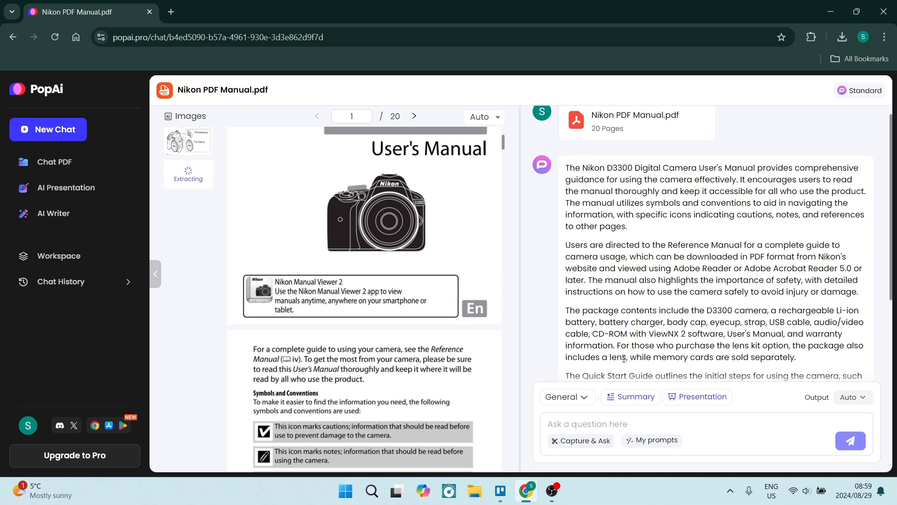
{"action": "scroll", "scroll_direction": "down", "scroll_amount": 3}
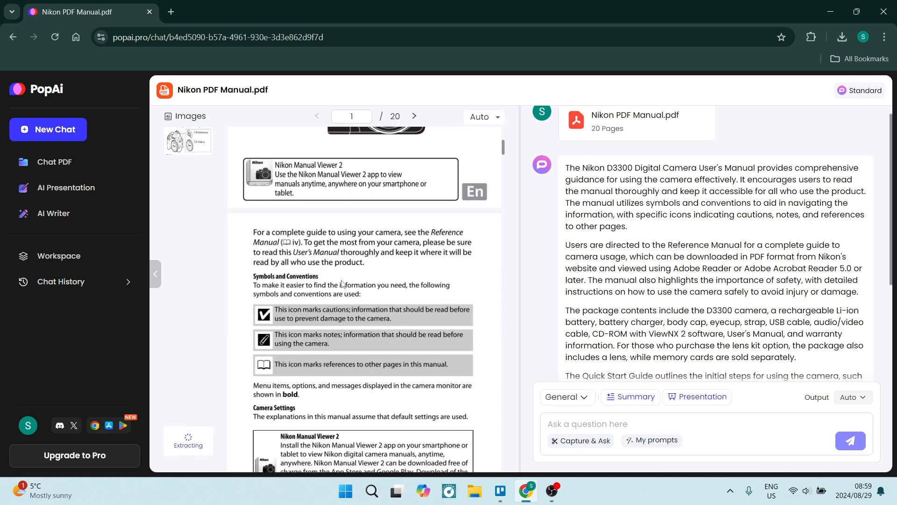
{"action": "left_click", "coordinate": [413, 116]}
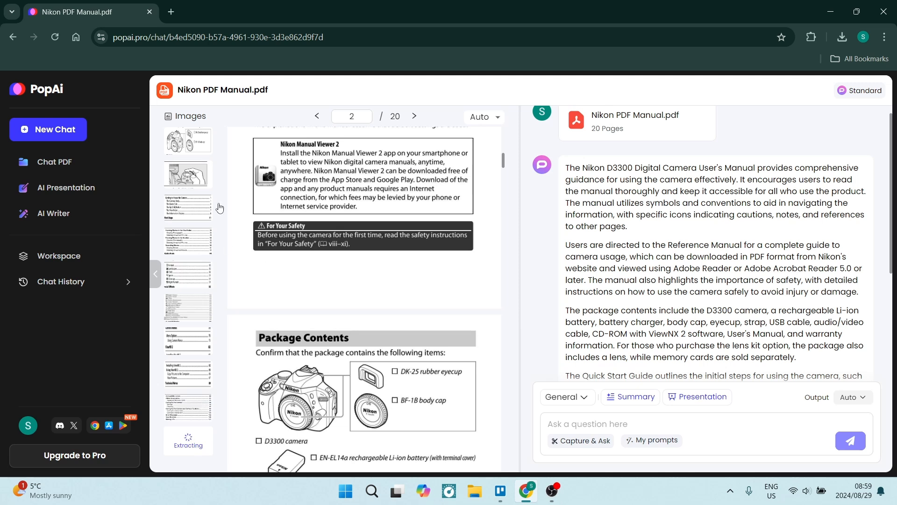
{"action": "mouse_move", "coordinate": [185, 160]}
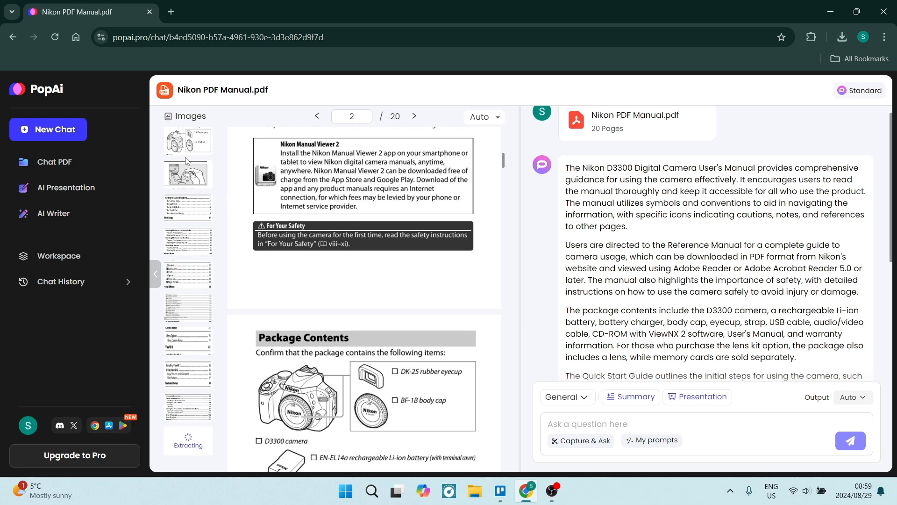
{"action": "mouse_move", "coordinate": [191, 426]}
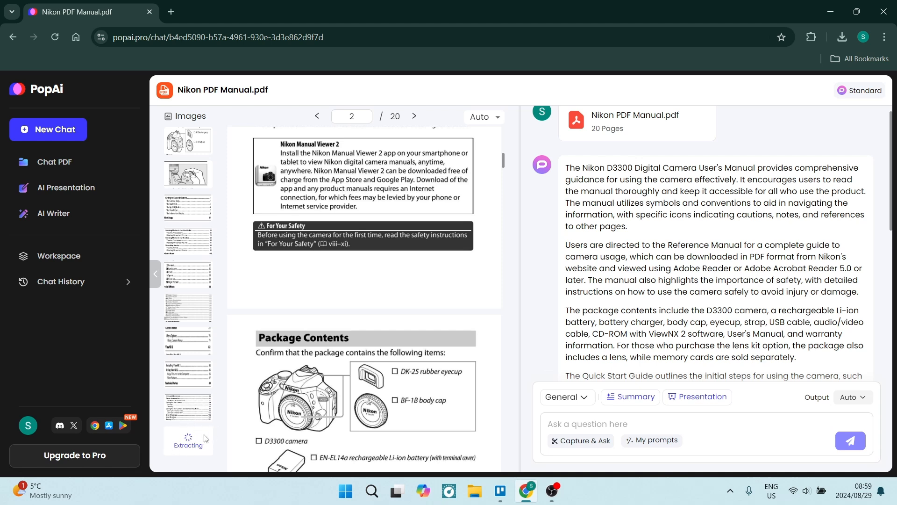
{"action": "mouse_move", "coordinate": [244, 316]}
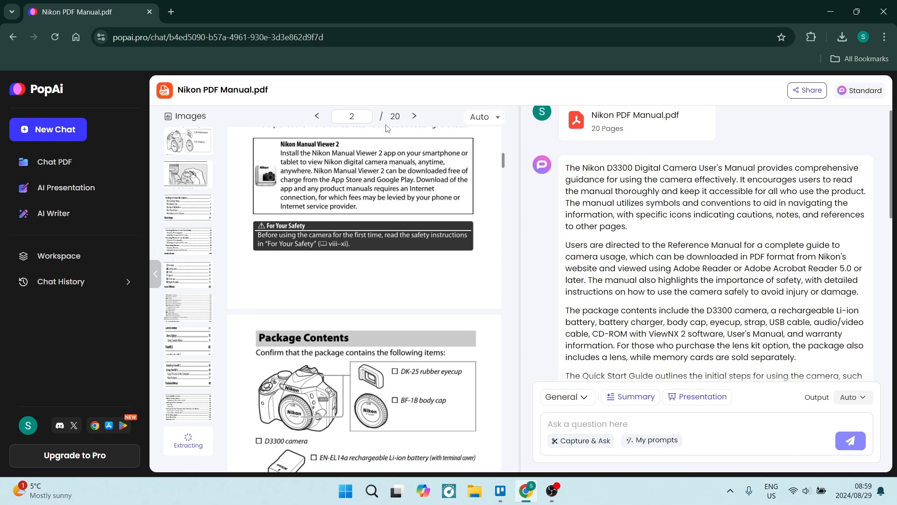
{"action": "left_click", "coordinate": [315, 116]}
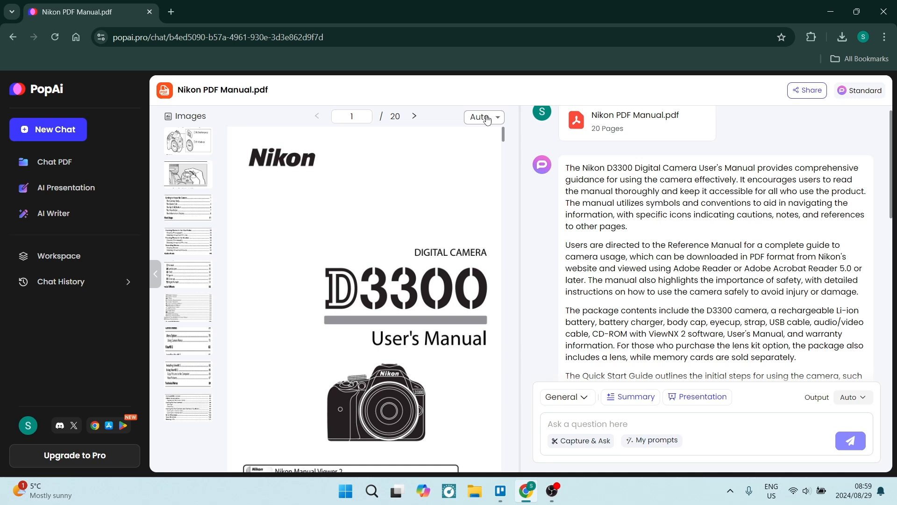
{"action": "left_click", "coordinate": [483, 118]}
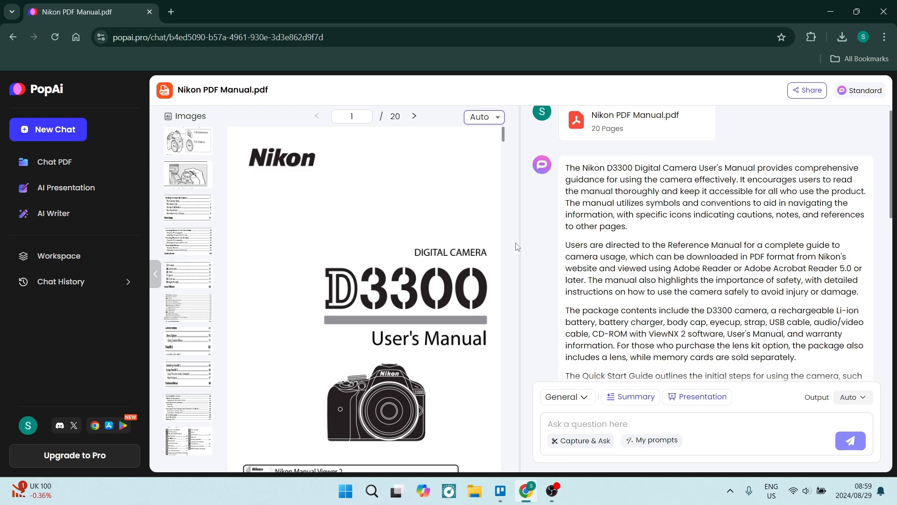
{"action": "mouse_move", "coordinate": [673, 249]}
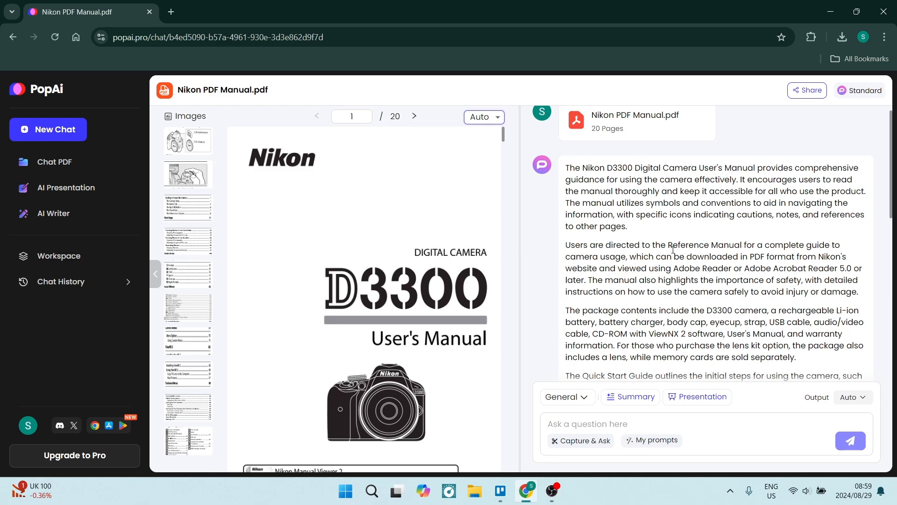
Scroll the summary to the suggested questions and start a new question
{"action": "scroll", "scroll_direction": "down", "scroll_amount": 3}
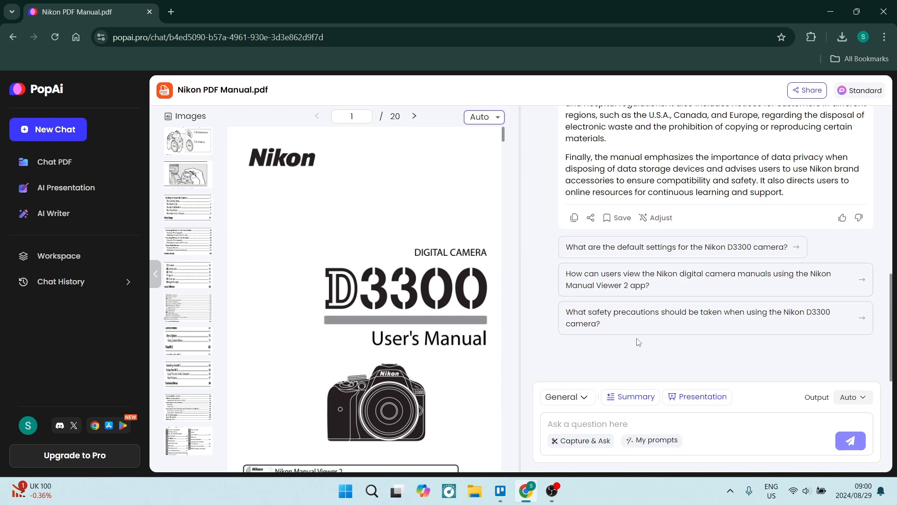
{"action": "left_click", "coordinate": [586, 423]}
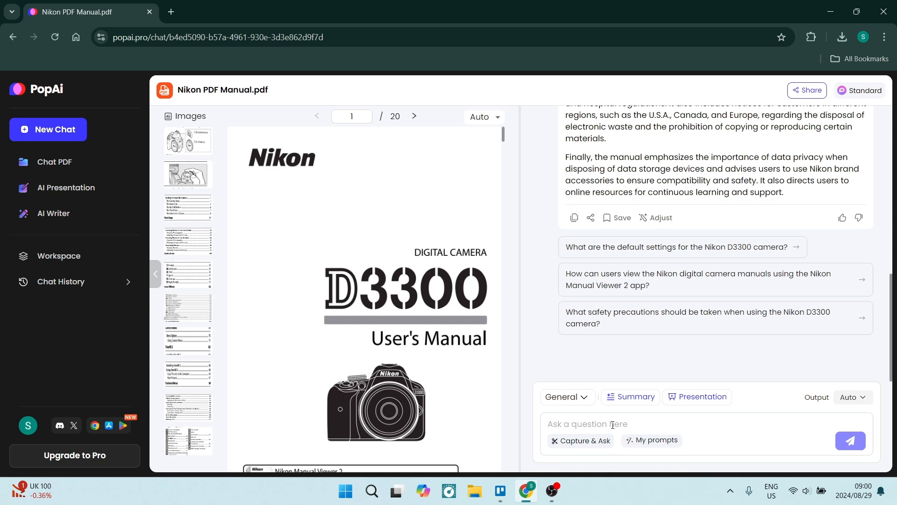
Ask 'Highlight all the benefits of this camera.' and get the numbered benefits list
{"action": "type", "text": "Highlight a"}
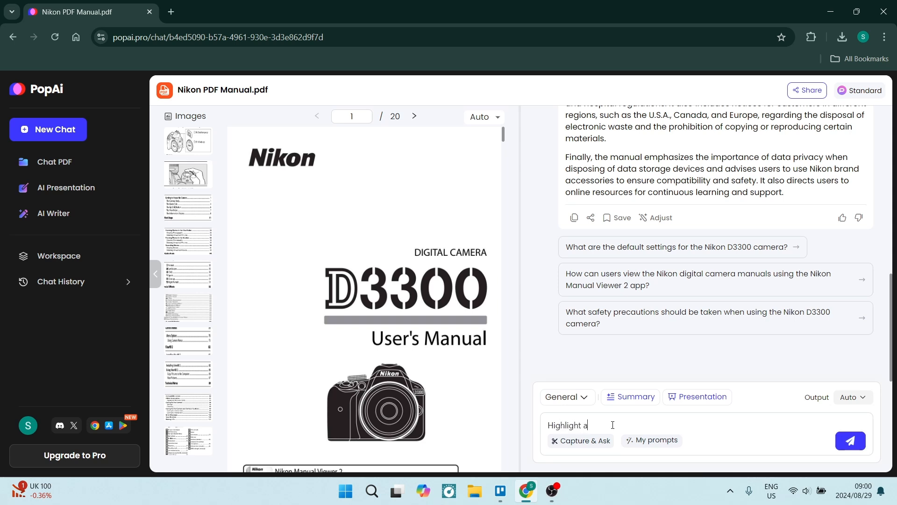
{"action": "type", "text": "ll the benefits of th"}
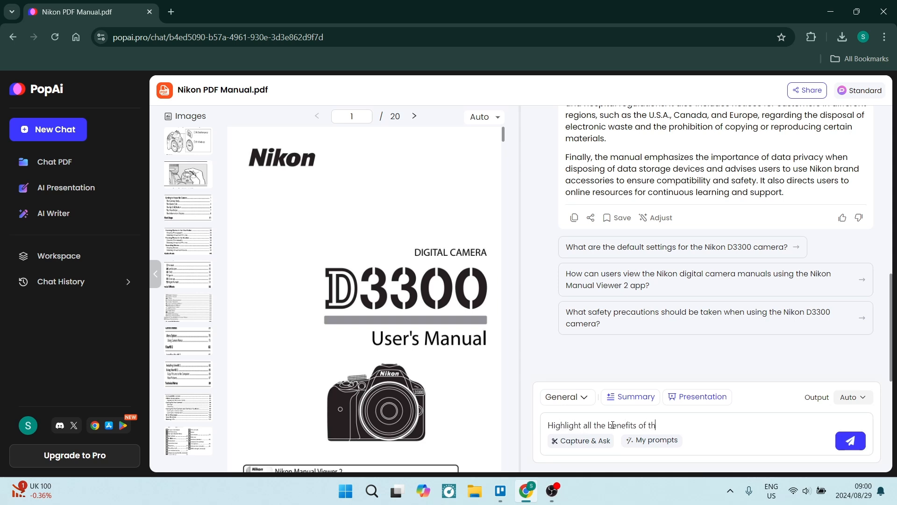
{"action": "type", "text": "is camera."}
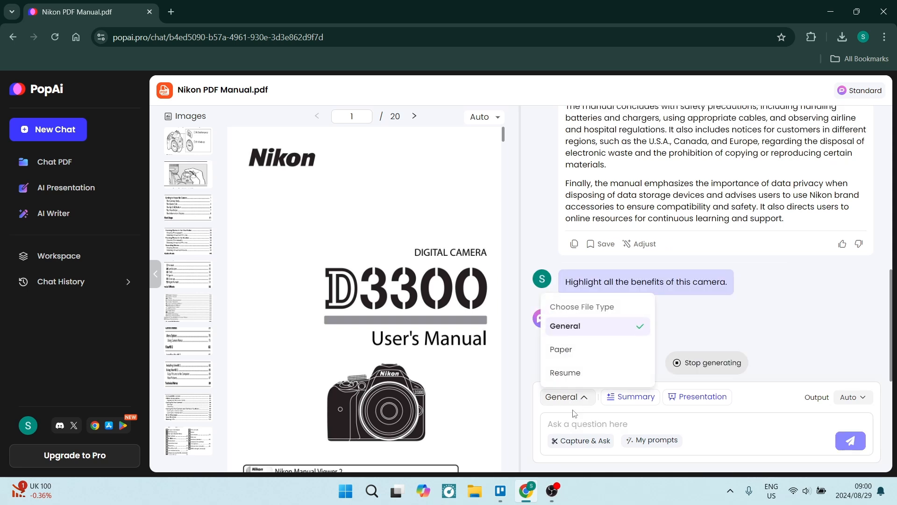
{"action": "mouse_move", "coordinate": [589, 309]}
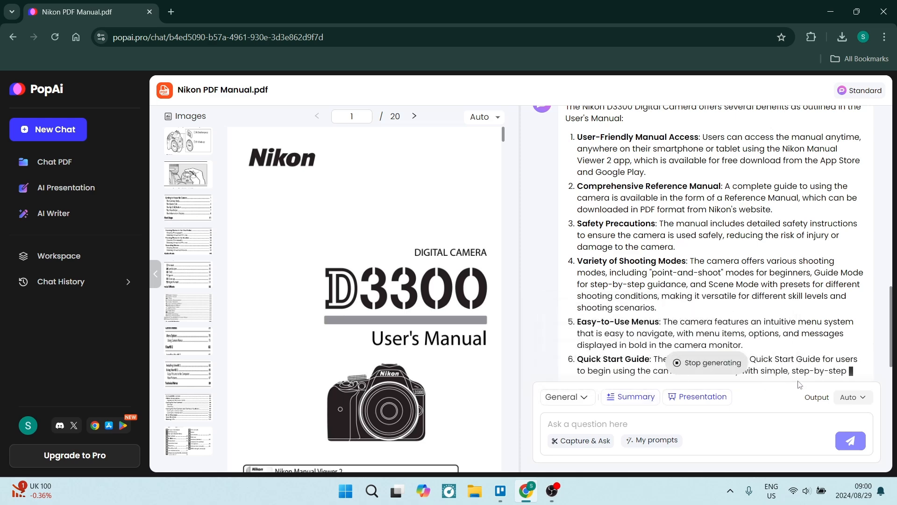
{"action": "left_click", "coordinate": [630, 396]}
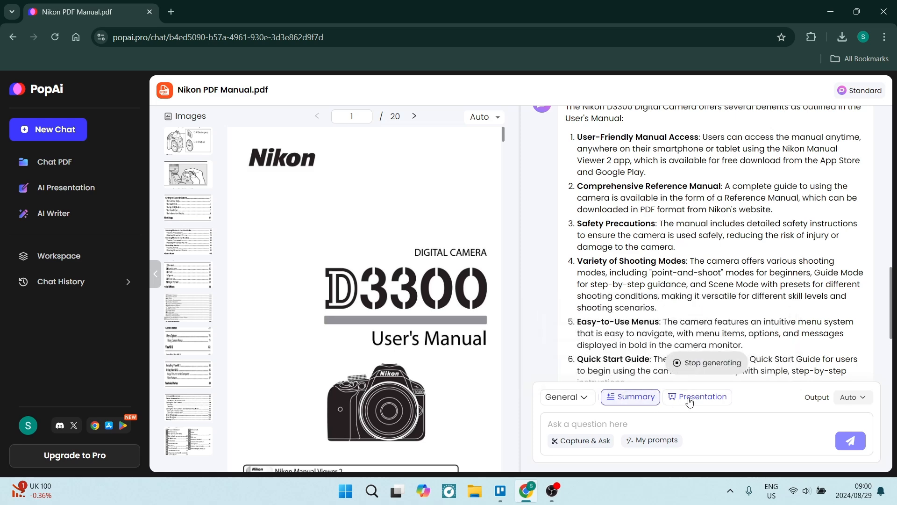
{"action": "left_click", "coordinate": [697, 396]}
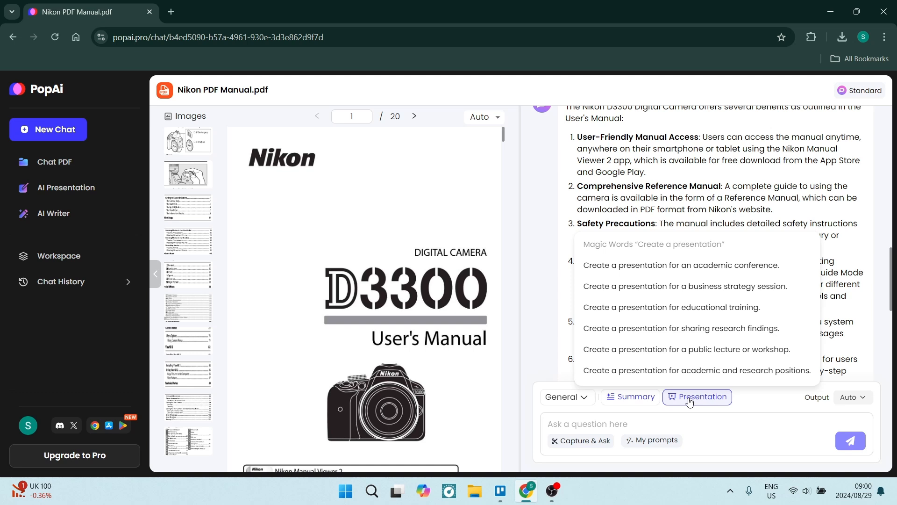
{"action": "mouse_move", "coordinate": [685, 349]}
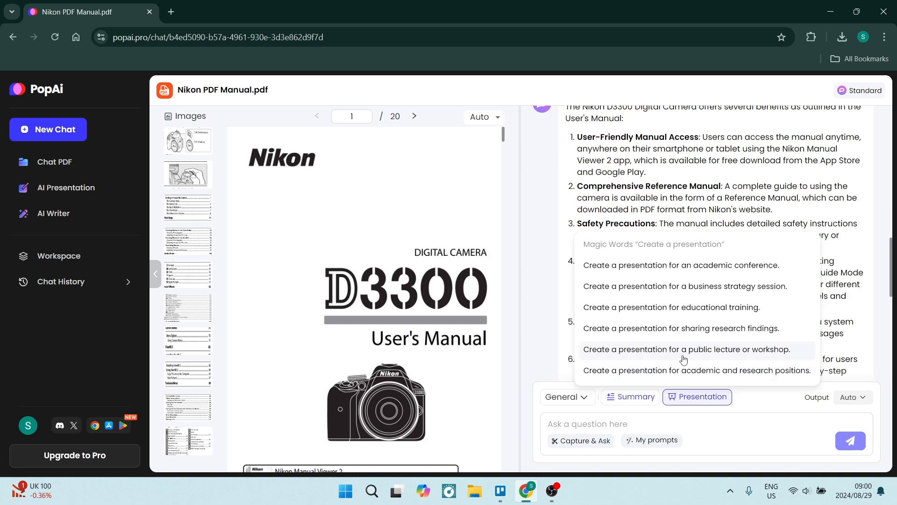
{"action": "mouse_move", "coordinate": [675, 334]}
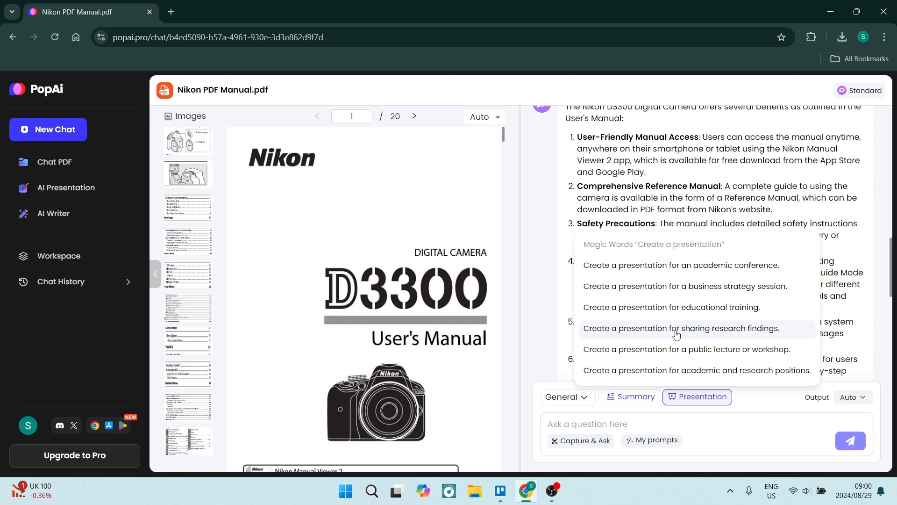
{"action": "mouse_move", "coordinate": [666, 363]}
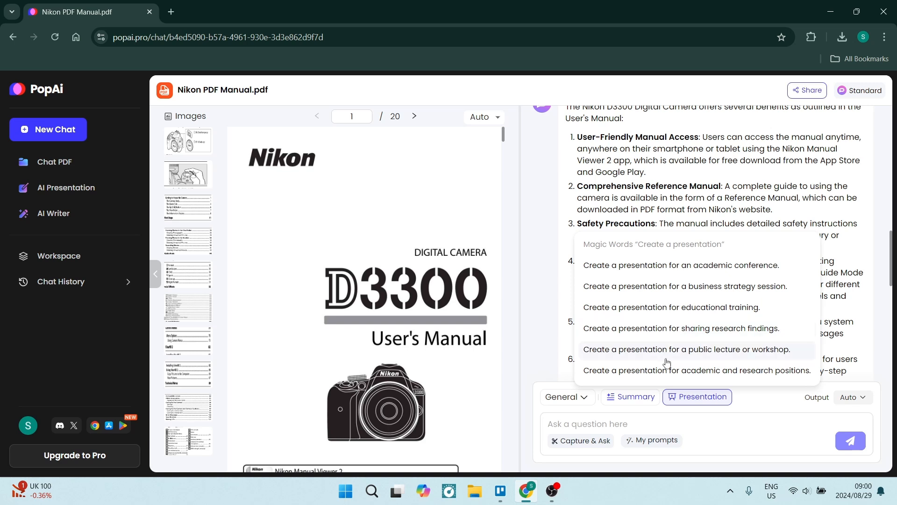
{"action": "mouse_move", "coordinate": [684, 350]}
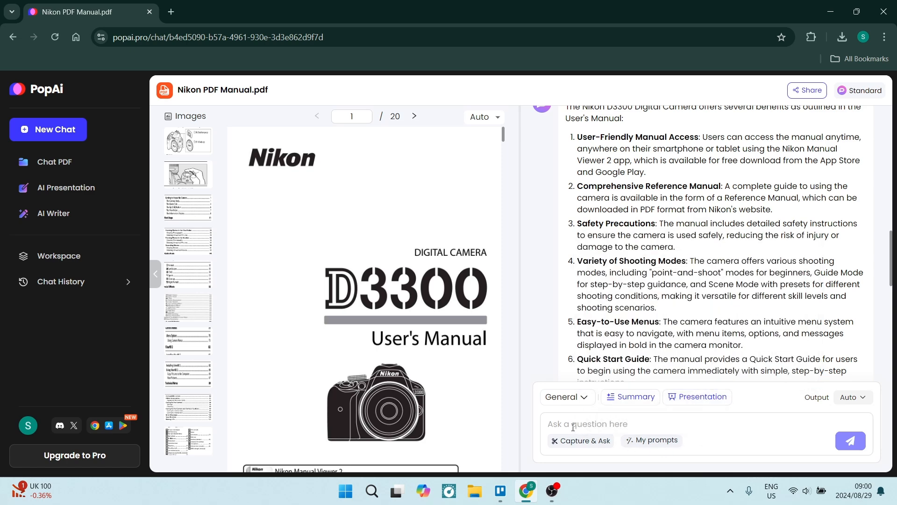
{"action": "mouse_move", "coordinate": [574, 446]}
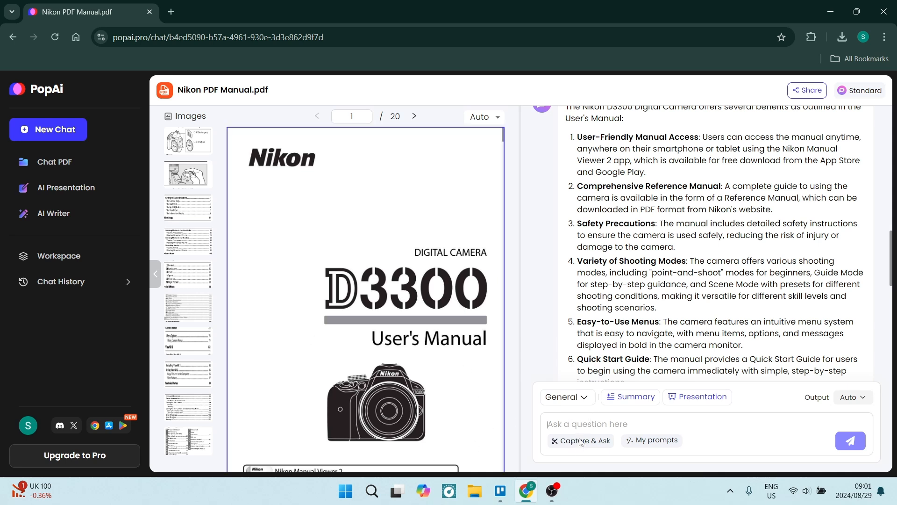
{"action": "mouse_move", "coordinate": [281, 223]}
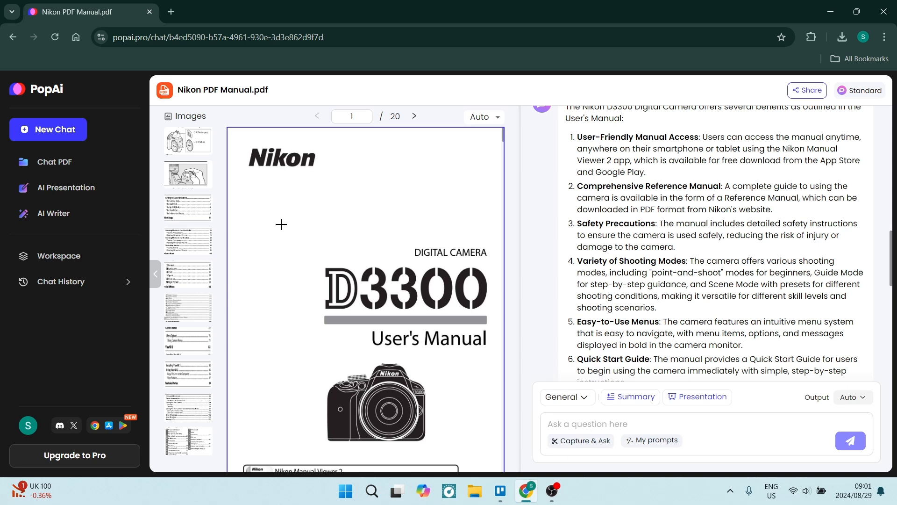
Capture the Nikon logo area on the manual cover and attach it to the question
{"action": "left_click", "coordinate": [277, 156]}
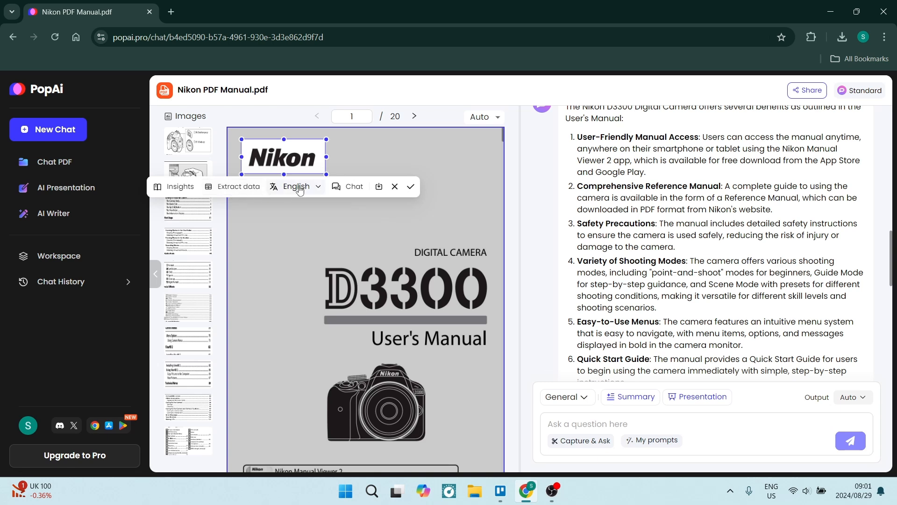
{"action": "left_click", "coordinate": [394, 187]}
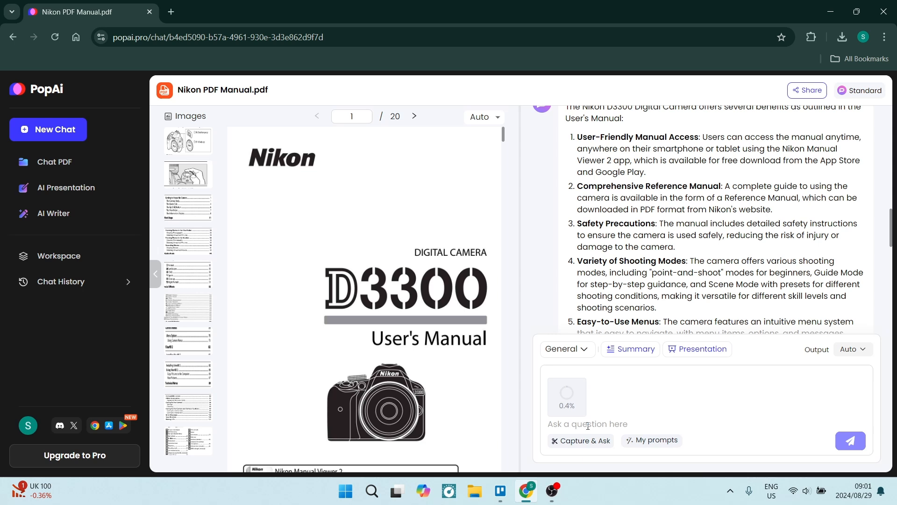
Ask 'where was this company founded?' and get the answer Tokyo, Japan
{"action": "type", "text": "where was"}
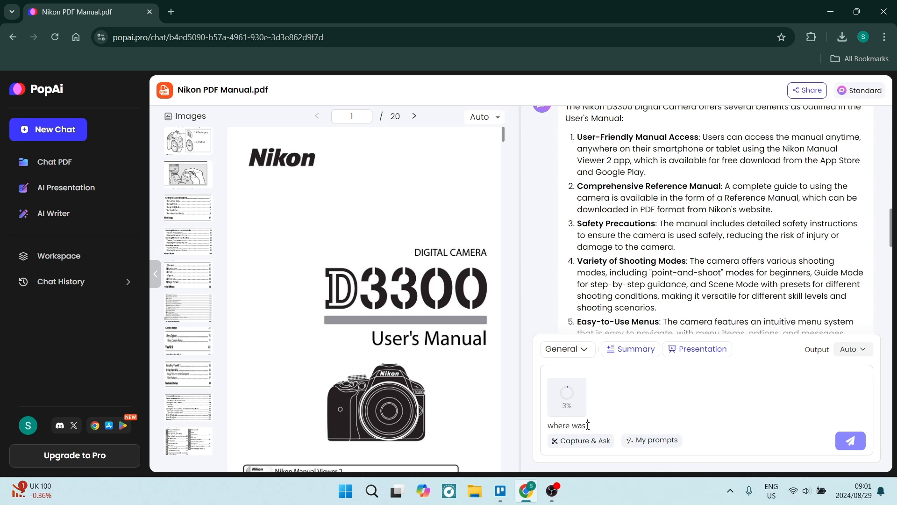
{"action": "type", "text": "this company f"}
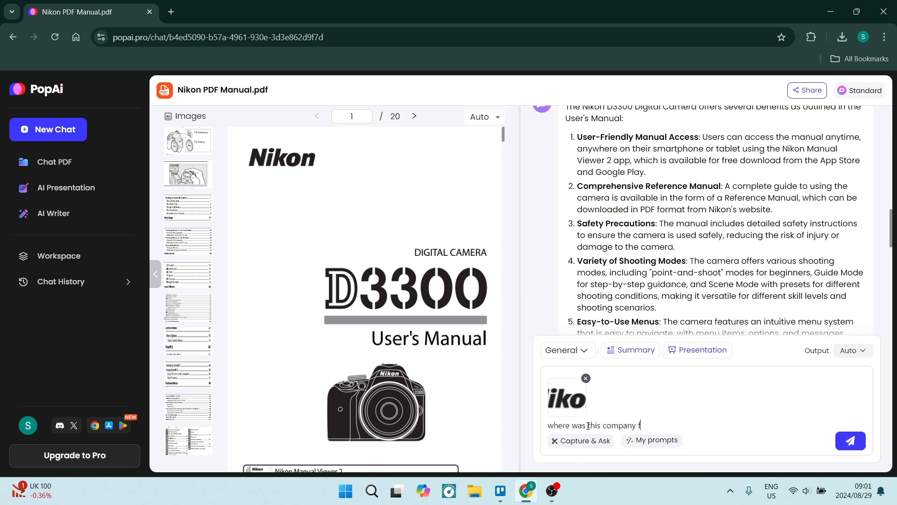
{"action": "type", "text": "ounded?"}
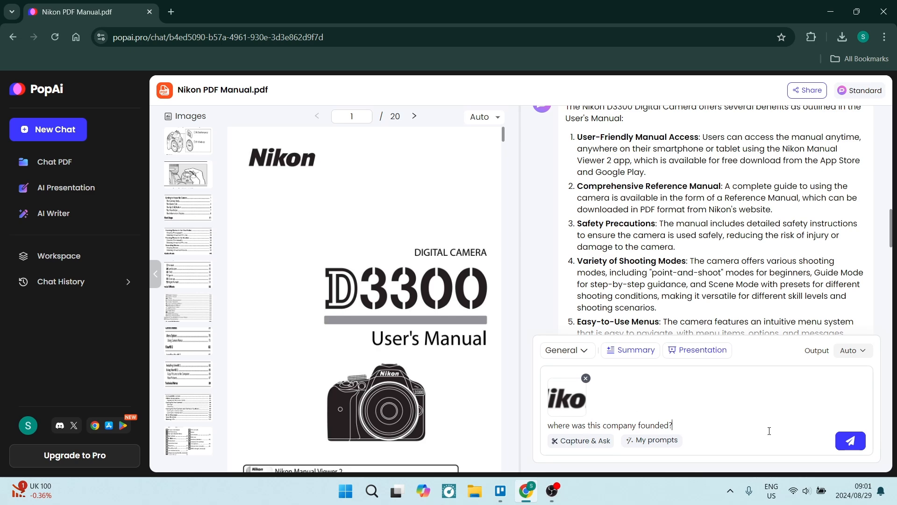
{"action": "left_click", "coordinate": [850, 440]}
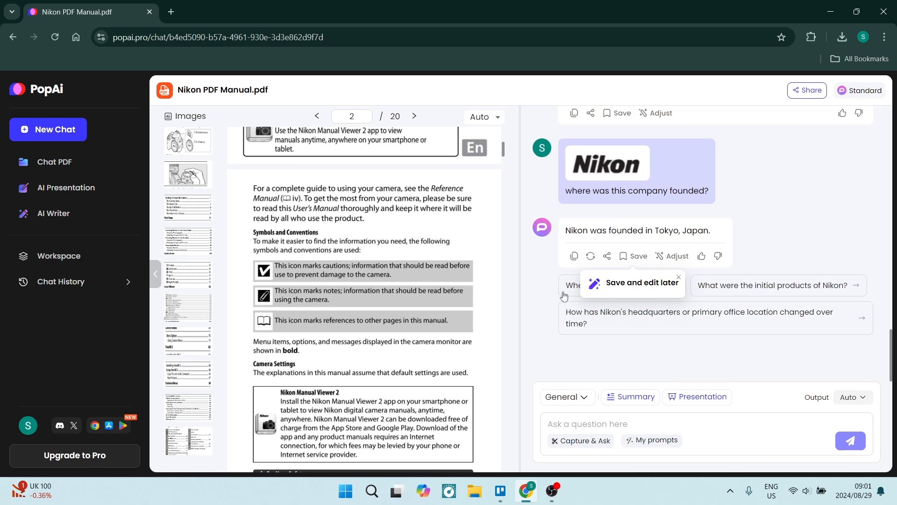
{"action": "left_click", "coordinate": [854, 396]}
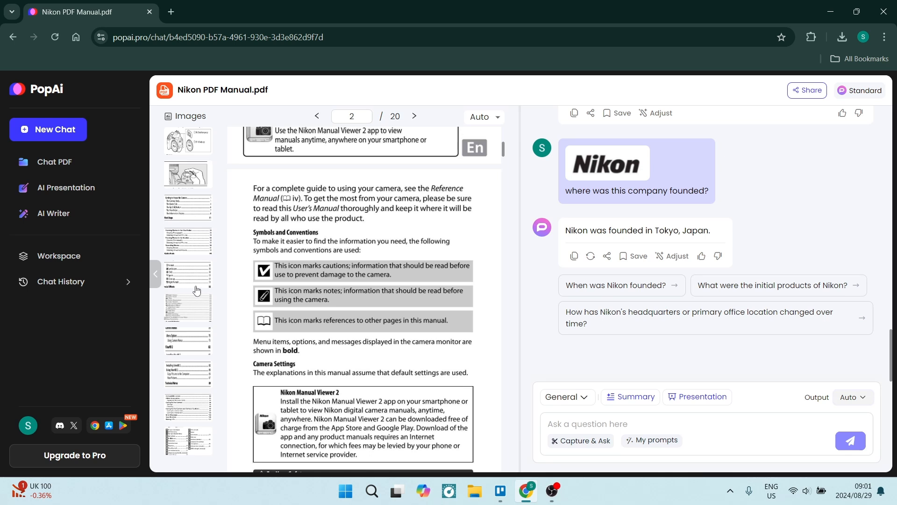
{"action": "mouse_move", "coordinate": [57, 259]}
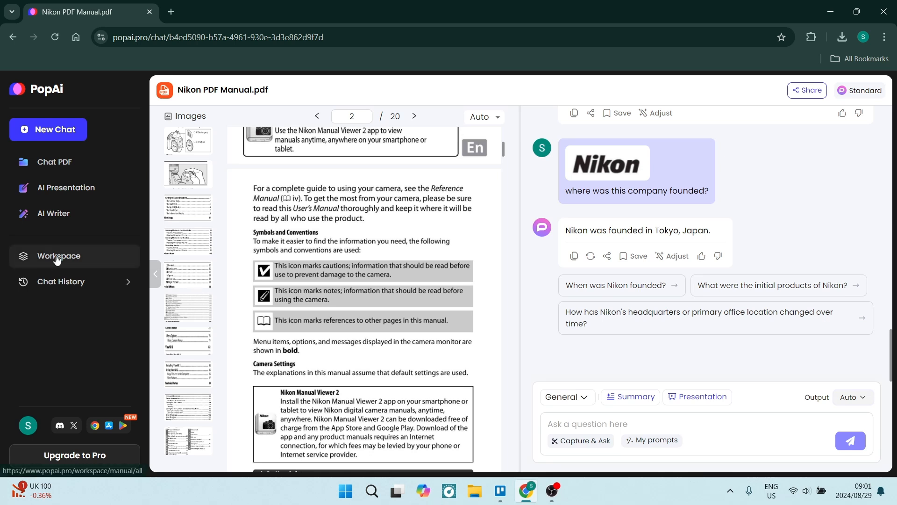
Start a new presentation from the Assignment Report template in AI Presentation
{"action": "left_click", "coordinate": [66, 187]}
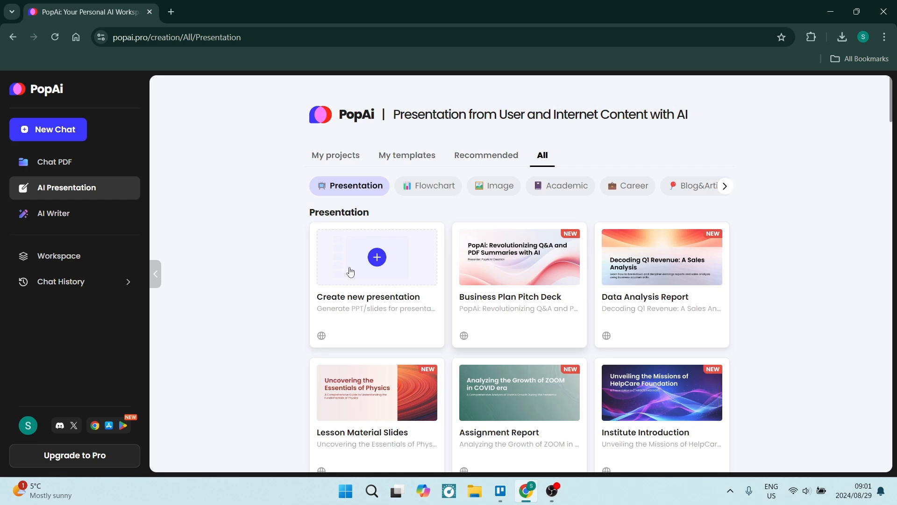
{"action": "scroll", "scroll_direction": "down", "scroll_amount": 3}
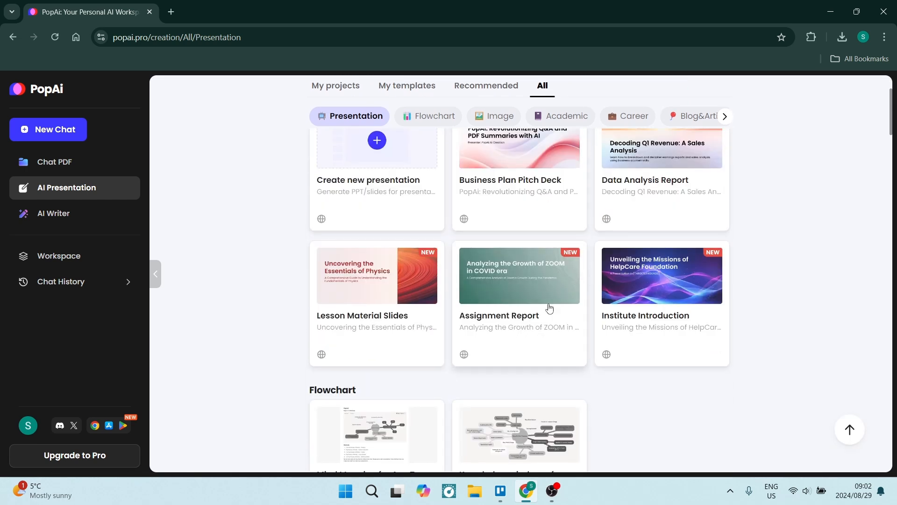
{"action": "left_click", "coordinate": [519, 274]}
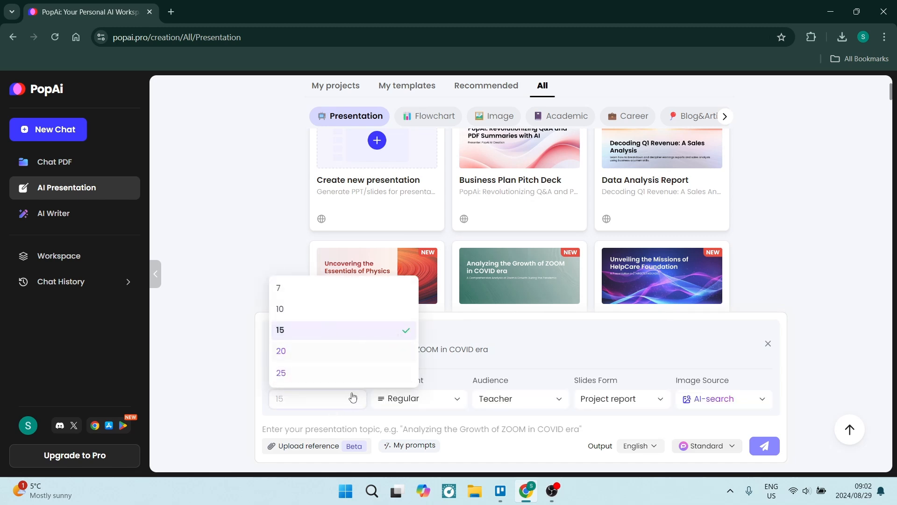
{"action": "mouse_move", "coordinate": [281, 373]}
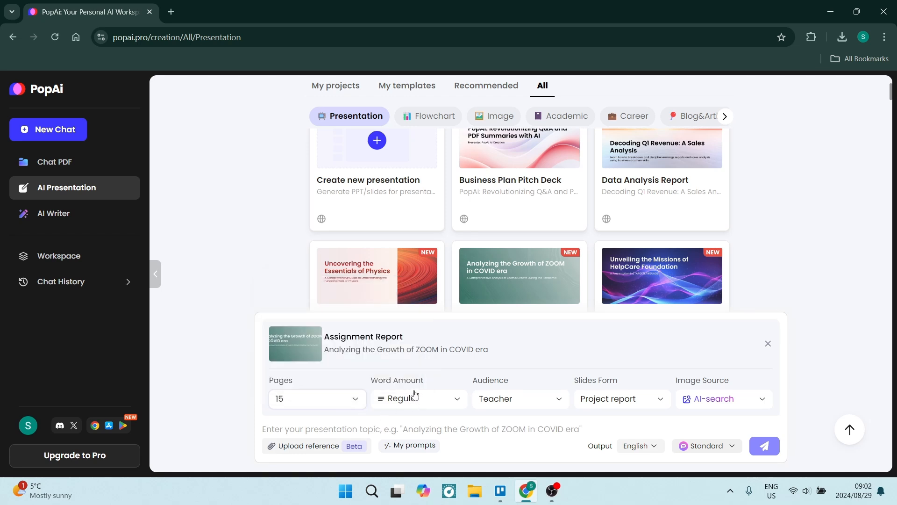
Review the setup options, keep AI-search images and enter the topic 'Camera Presentation'
{"action": "left_click", "coordinate": [418, 398]}
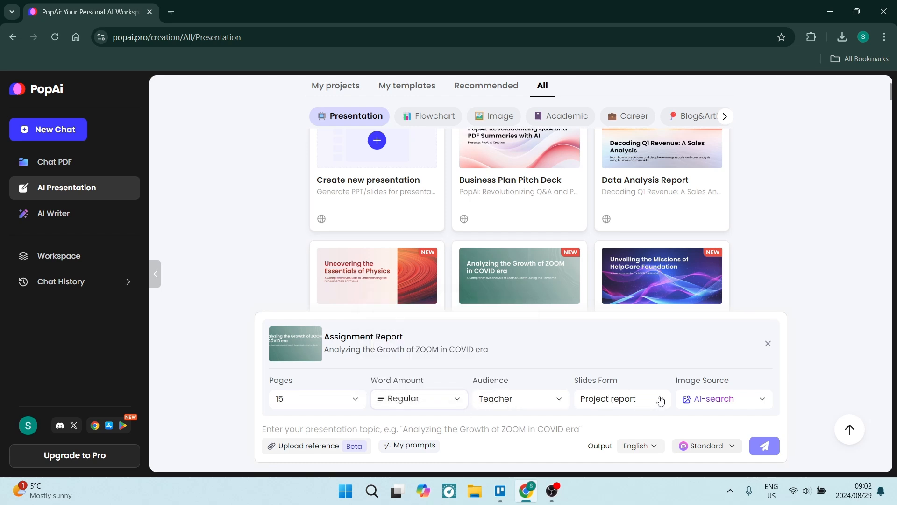
{"action": "left_click", "coordinate": [622, 398]}
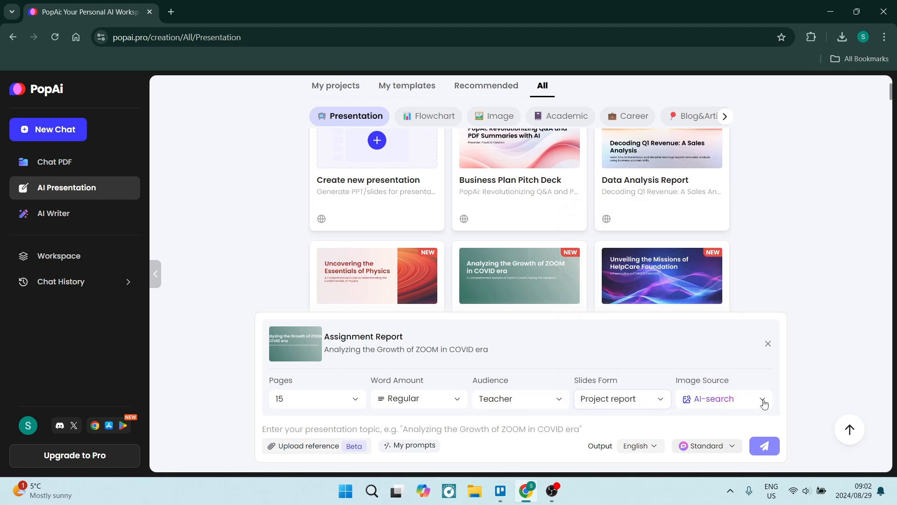
{"action": "left_click", "coordinate": [765, 398]}
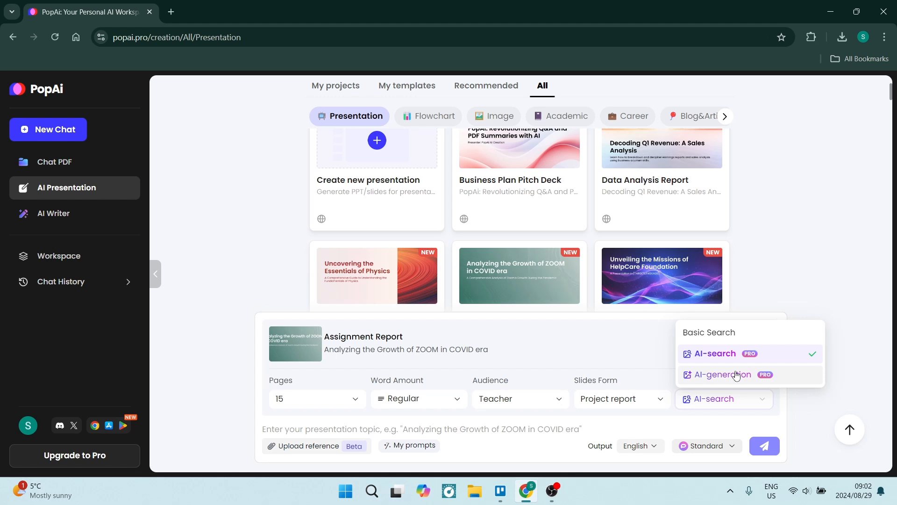
{"action": "mouse_move", "coordinate": [725, 365]}
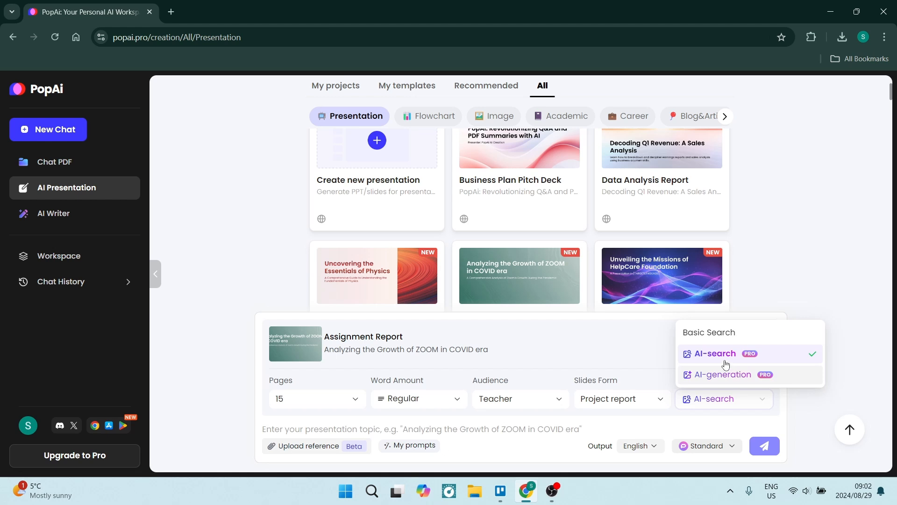
{"action": "left_click", "coordinate": [714, 353]}
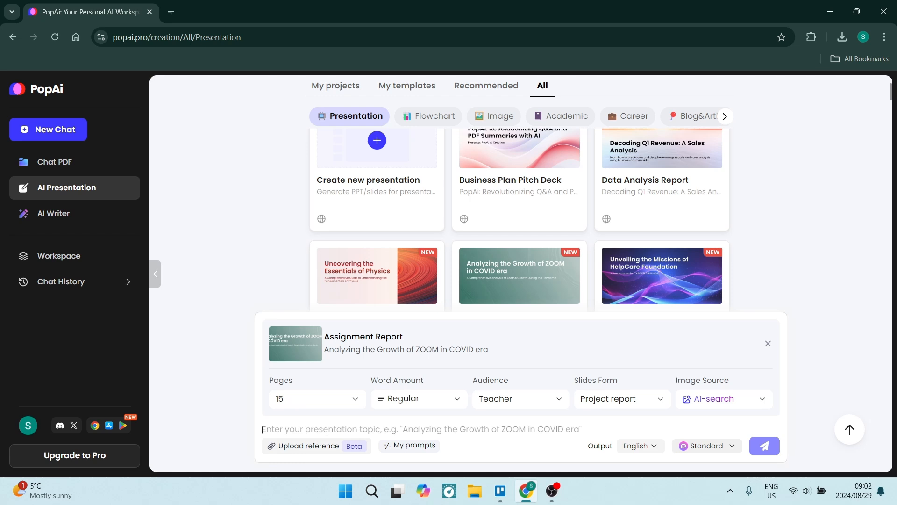
{"action": "type", "text": "Camera Present"}
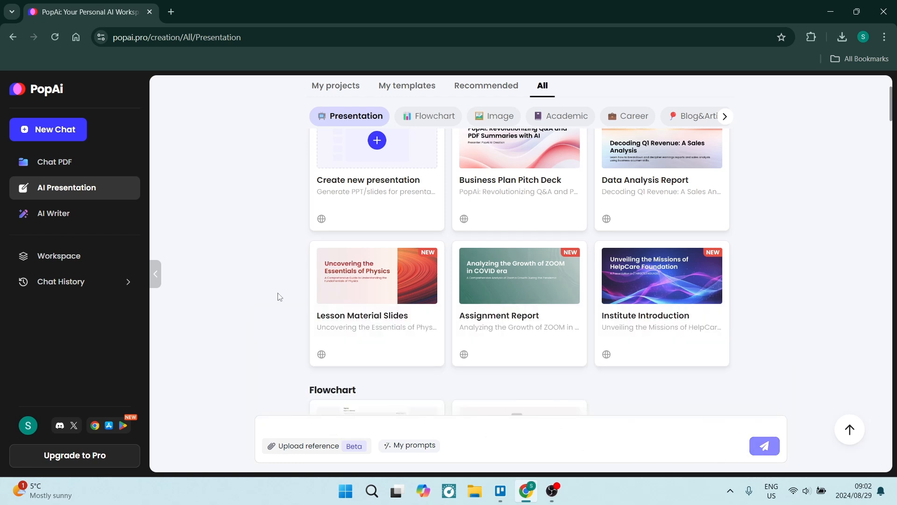
Submit the Camera Presentation topic to generate the presentation outline
{"action": "left_click", "coordinate": [518, 275]}
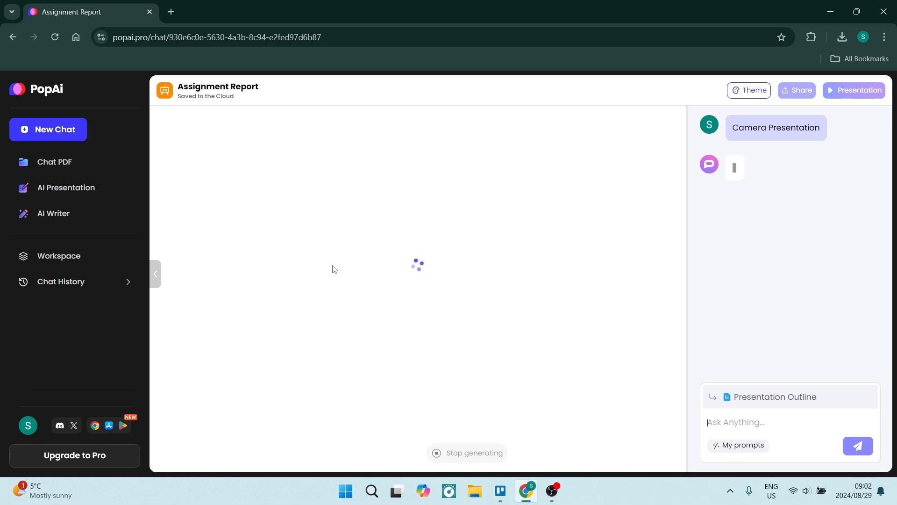